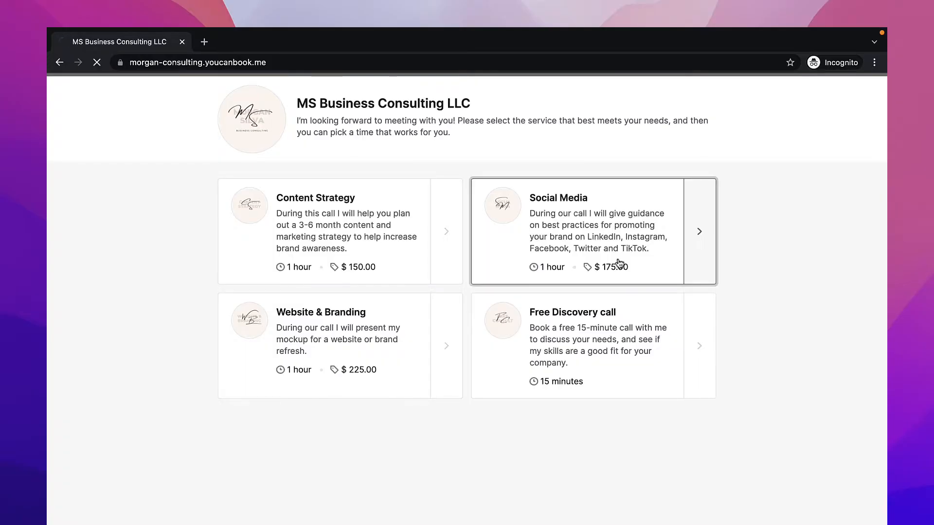
pyautogui.click(593, 231)
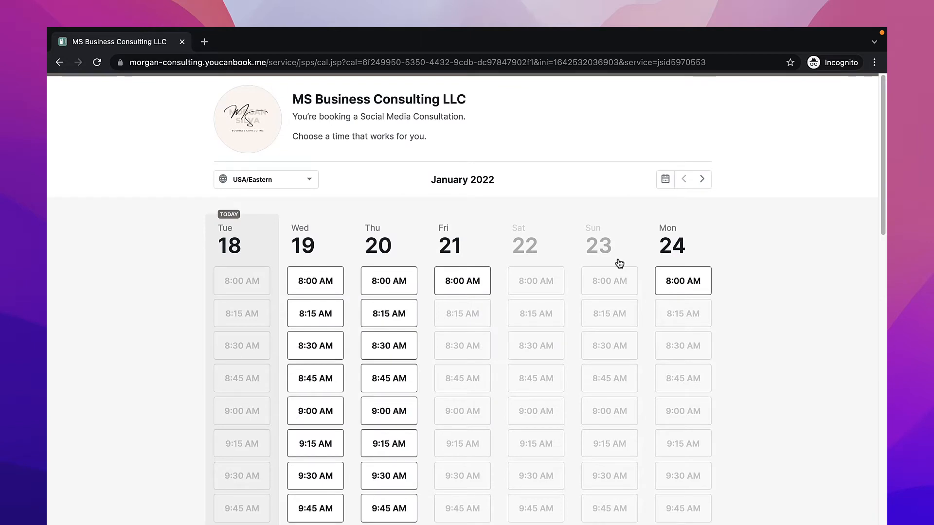
pyautogui.scroll(-3)
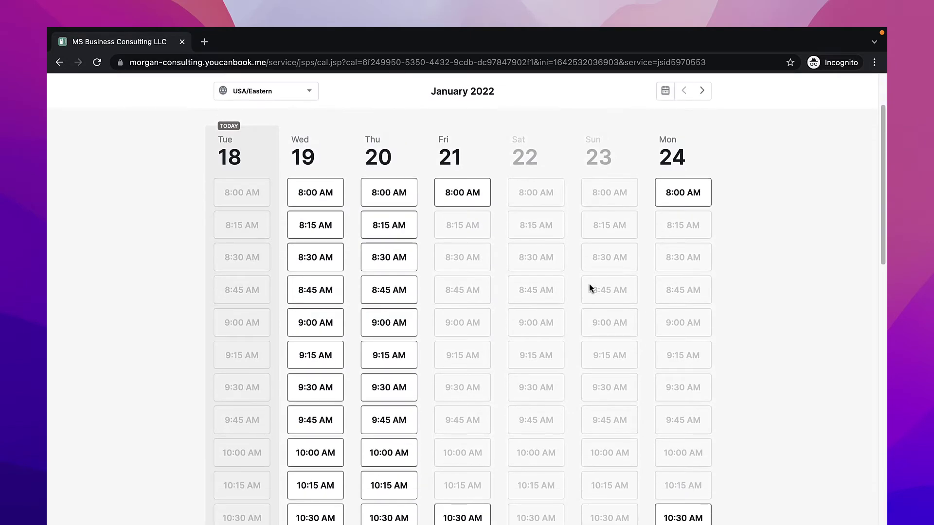
pyautogui.click(463, 193)
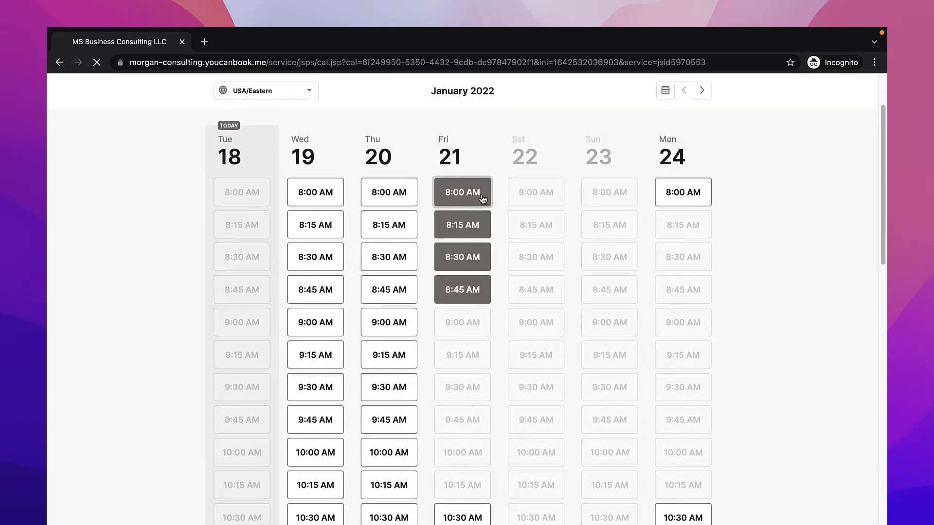
pyautogui.click(463, 192)
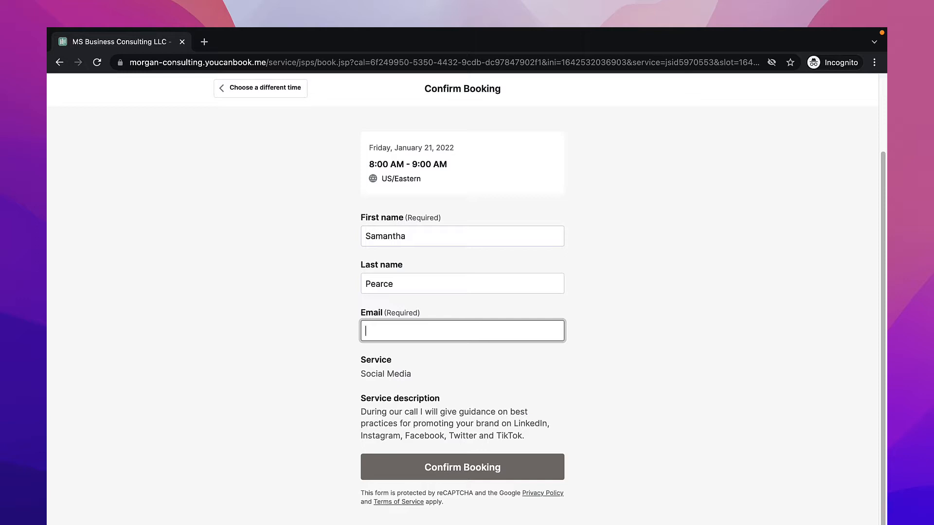
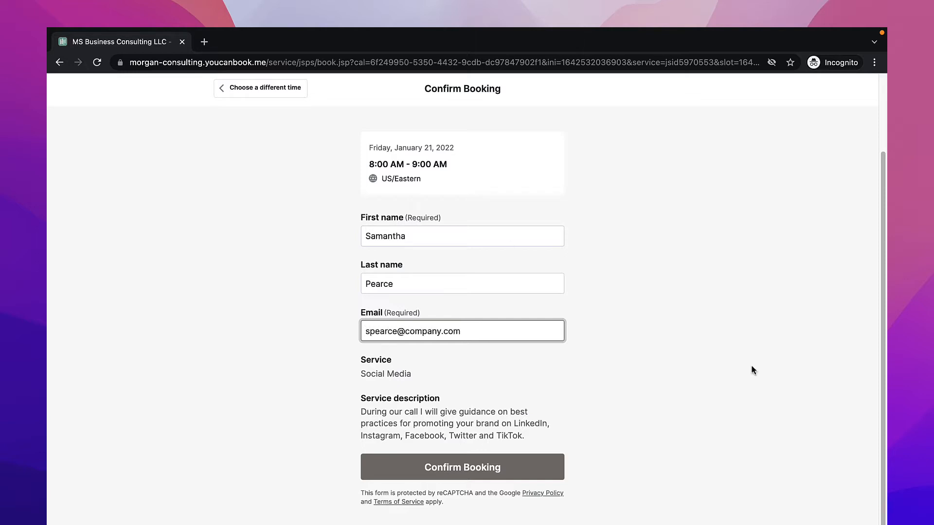
pyautogui.click(462, 467)
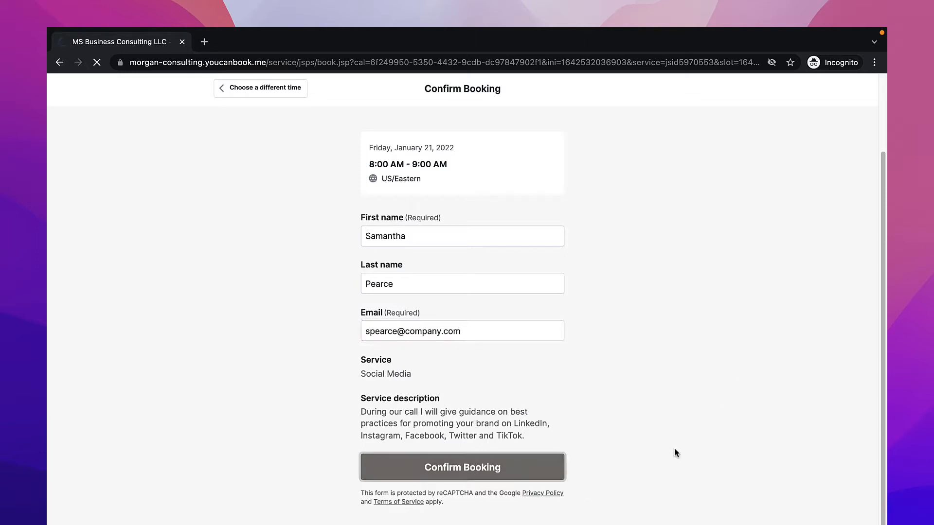
pyautogui.click(463, 467)
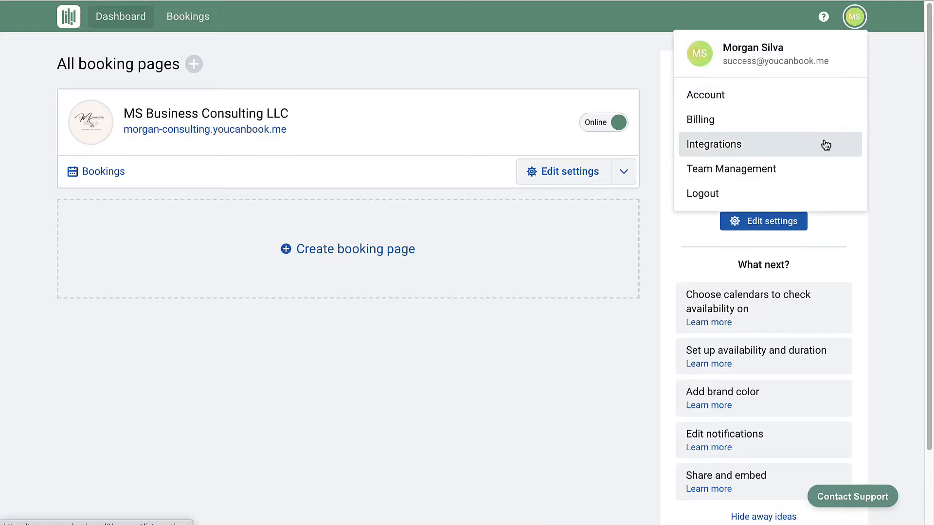
# - Browse the Integrations page showing the linked Google calendar, then go back to the dashboard
pyautogui.click(714, 144)
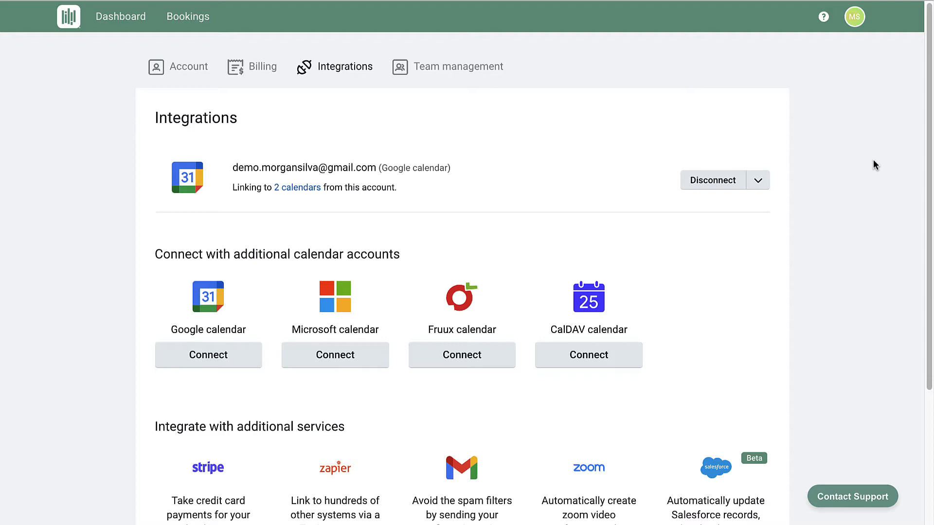
pyautogui.scroll(-3)
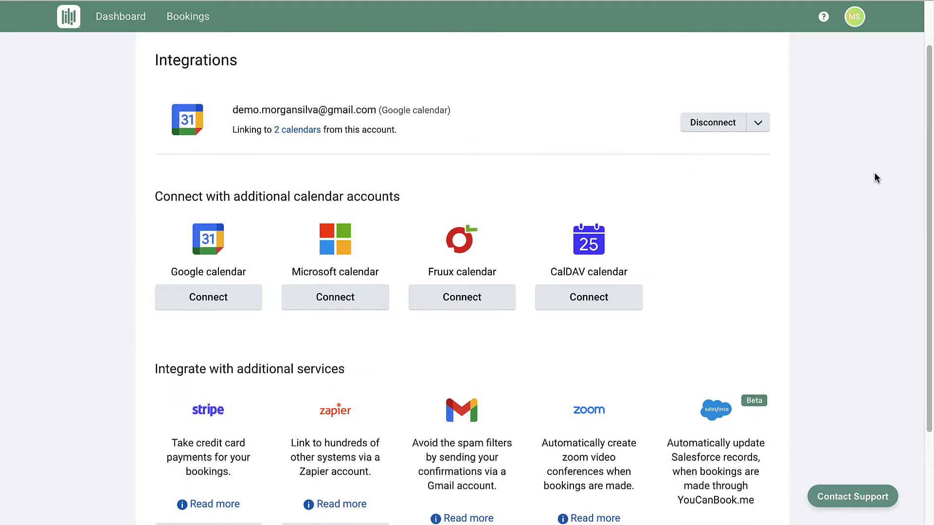
pyautogui.scroll(-3)
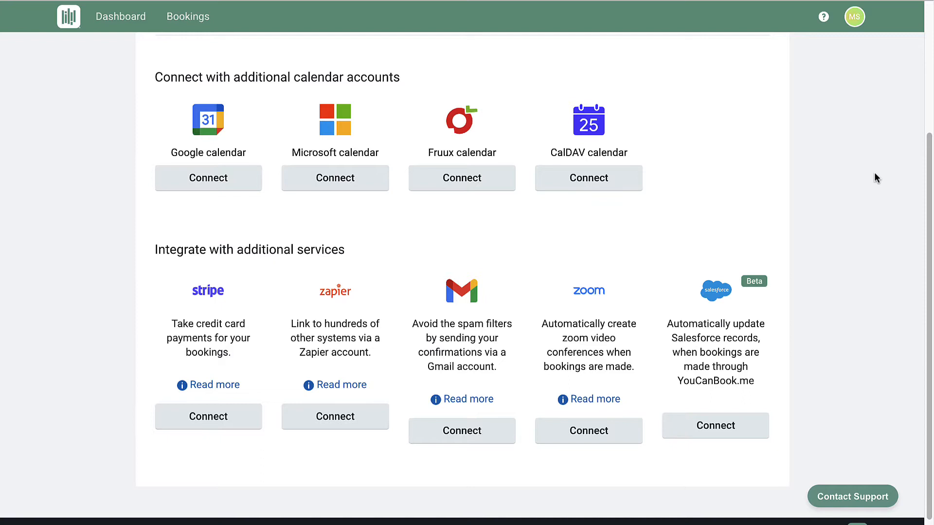
pyautogui.moveTo(865, 181)
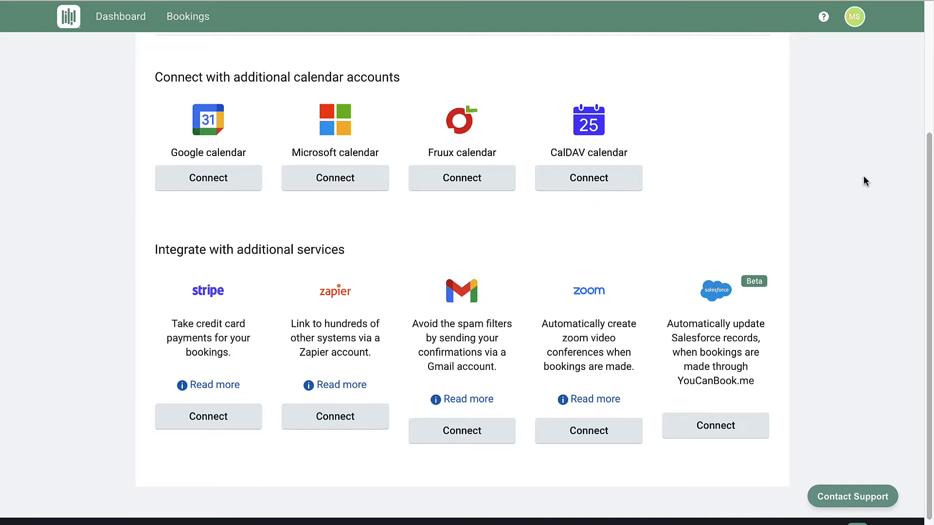
pyautogui.click(119, 16)
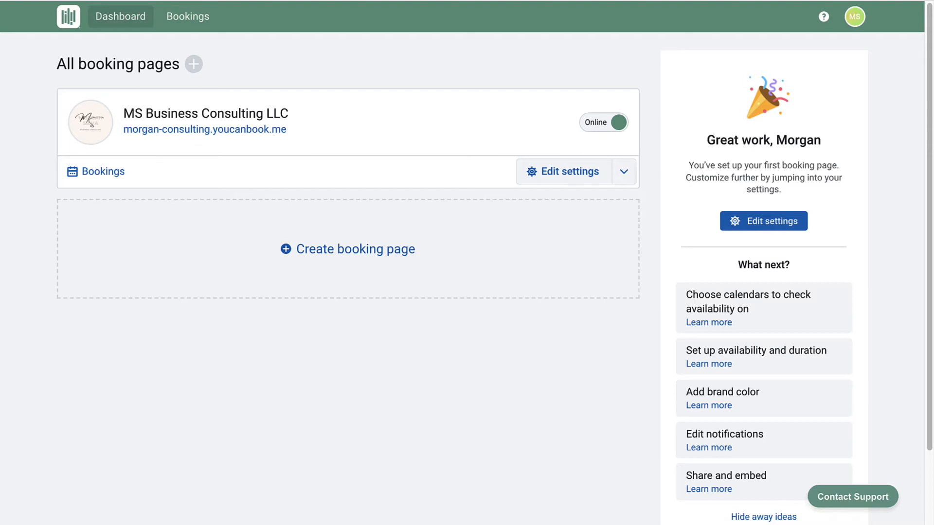
# - Open the MS Business Consulting LLC booking page settings at Calendar & teams
pyautogui.click(564, 171)
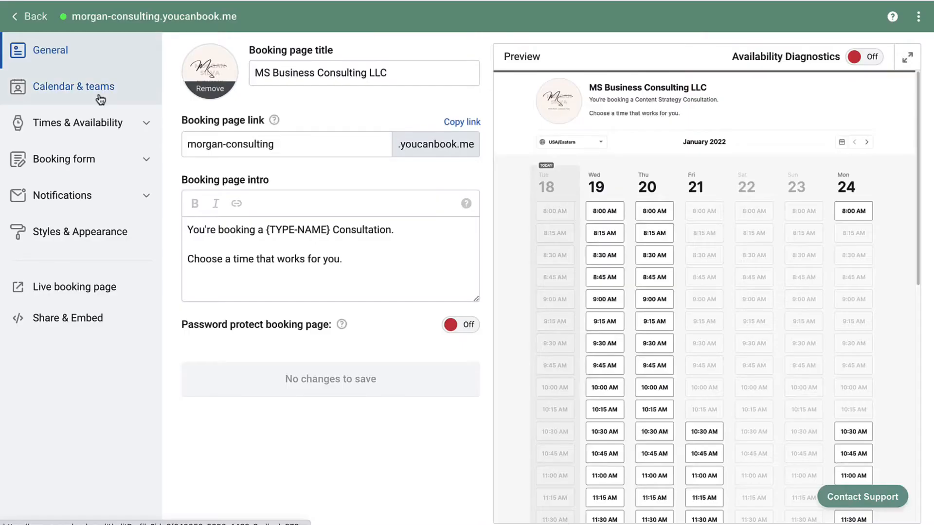
pyautogui.click(73, 86)
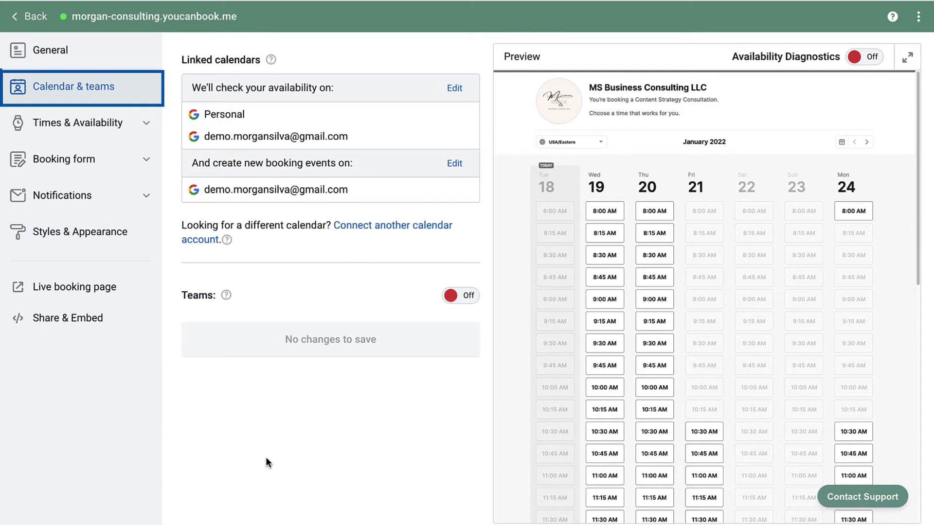
pyautogui.moveTo(419, 385)
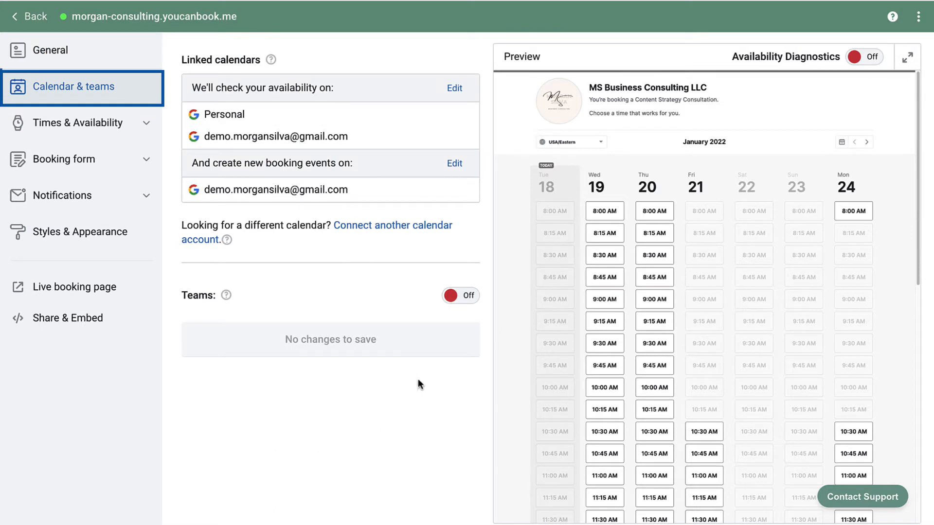
# - Check availability on the Personal and demo calendars and create new bookings on demo
pyautogui.click(454, 88)
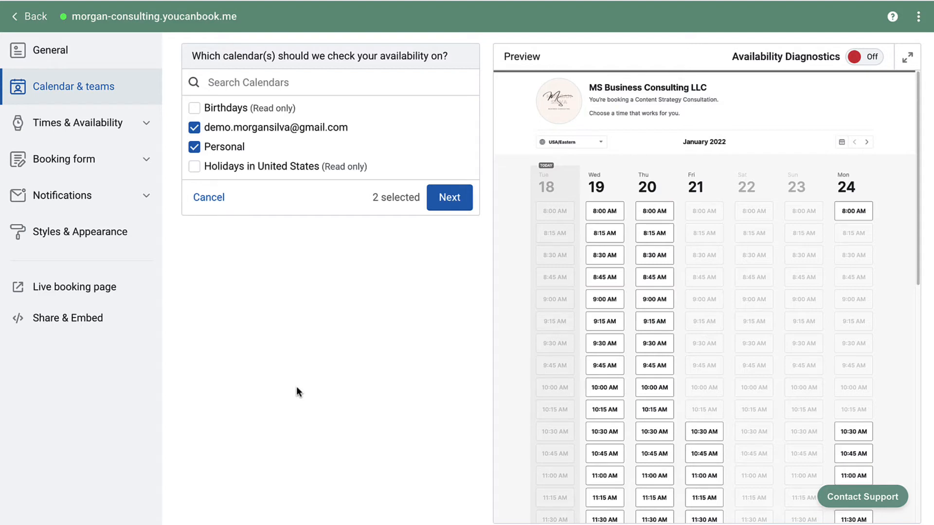
pyautogui.moveTo(452, 204)
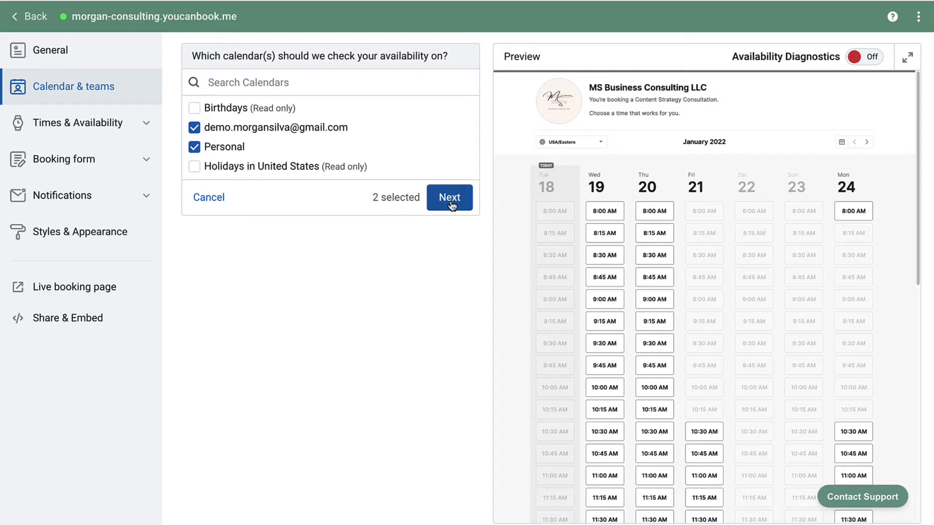
pyautogui.click(449, 197)
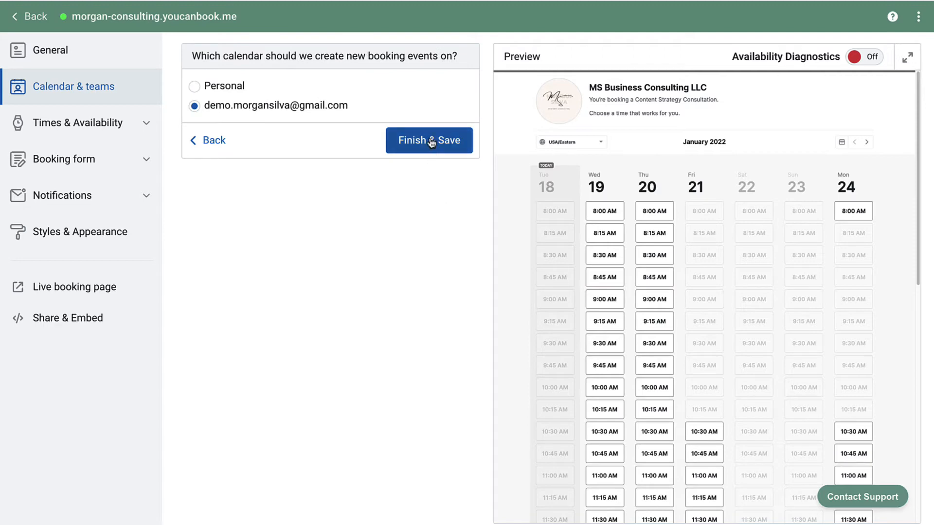
pyautogui.click(429, 140)
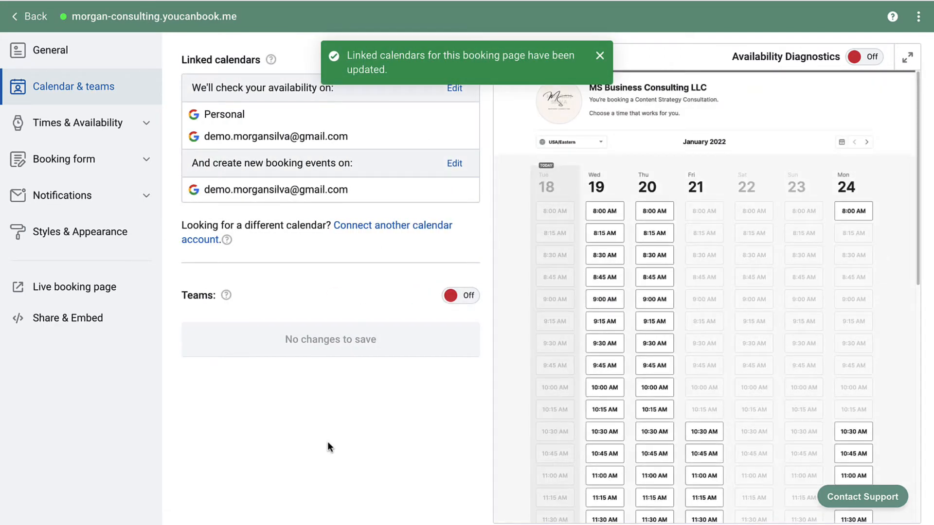
pyautogui.click(600, 55)
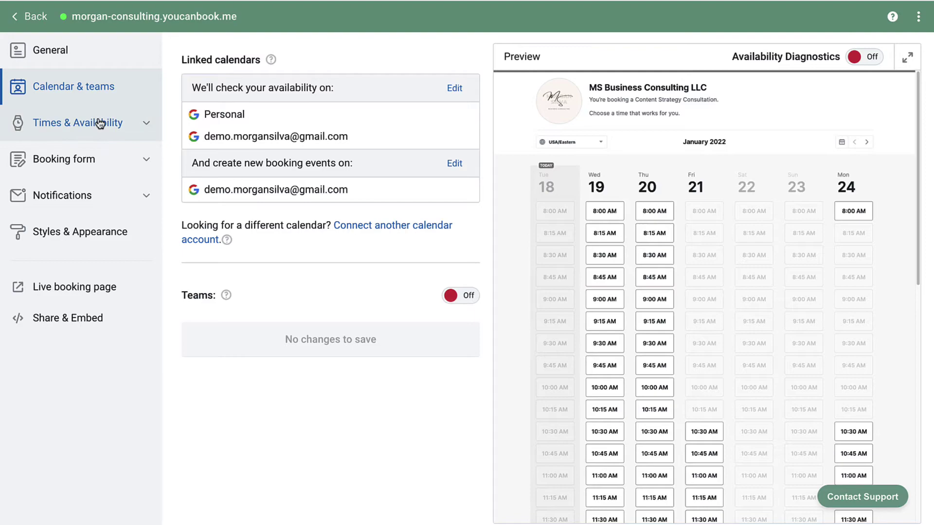
# - Save working hours of 8 AM–6 PM Monday and Thursday, 8 AM–5 PM Tuesday, Wednesday and Friday
pyautogui.click(77, 123)
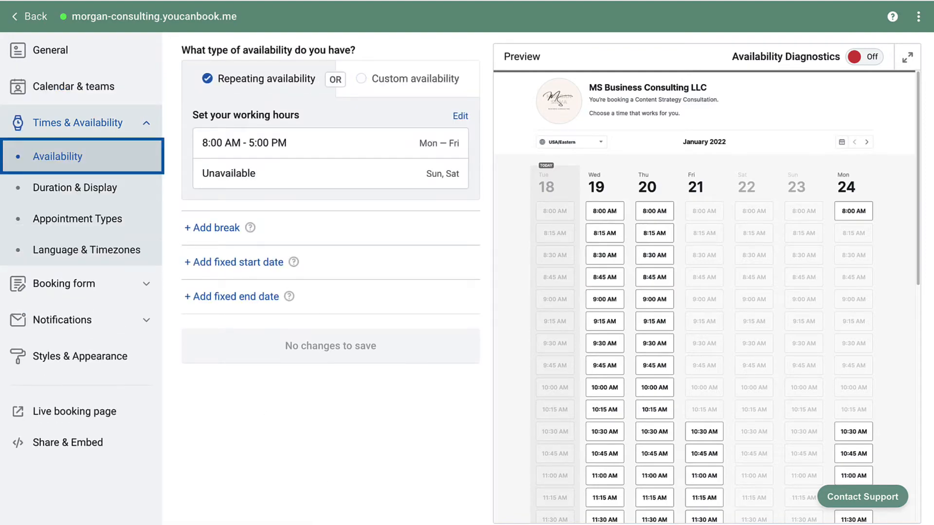
pyautogui.click(207, 79)
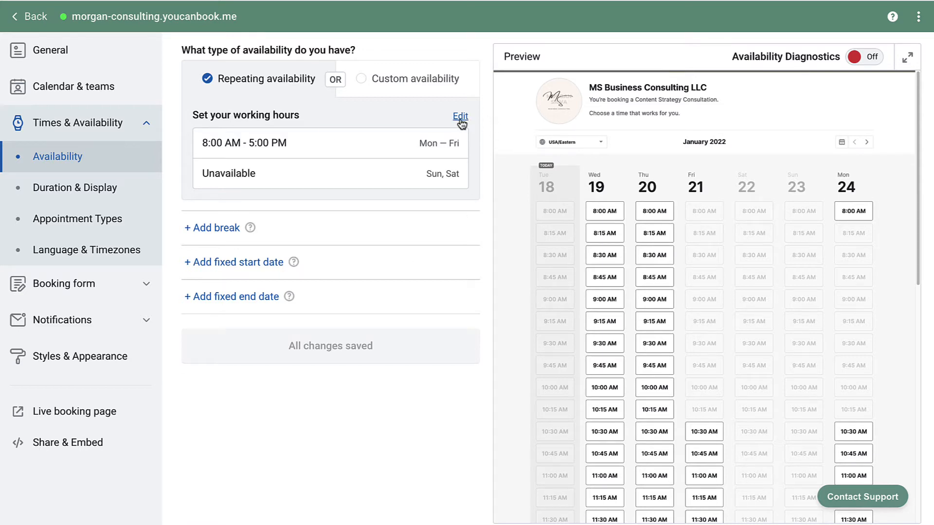
pyautogui.click(459, 116)
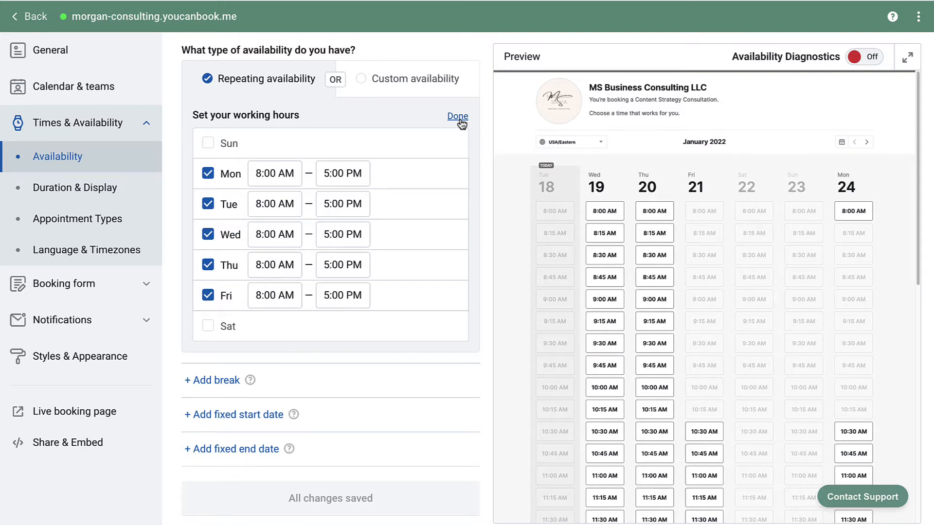
pyautogui.click(342, 174)
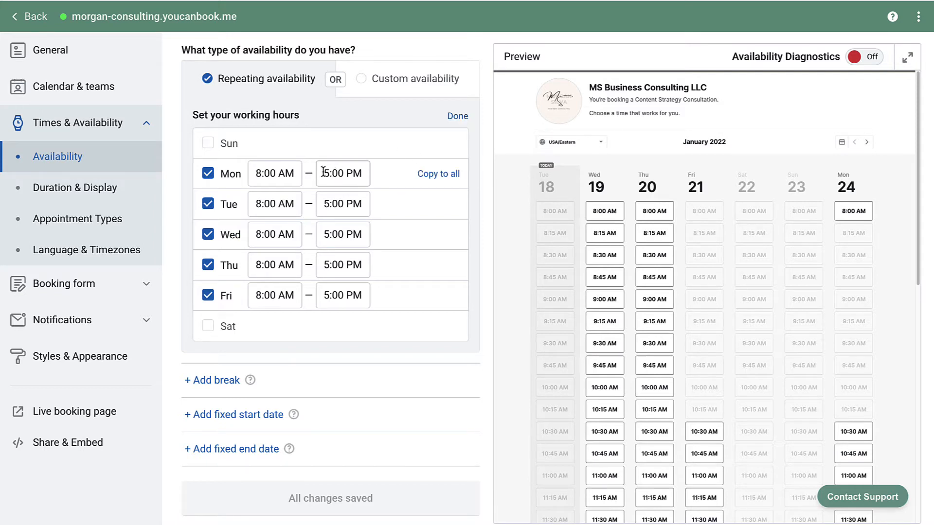
pyautogui.click(342, 173)
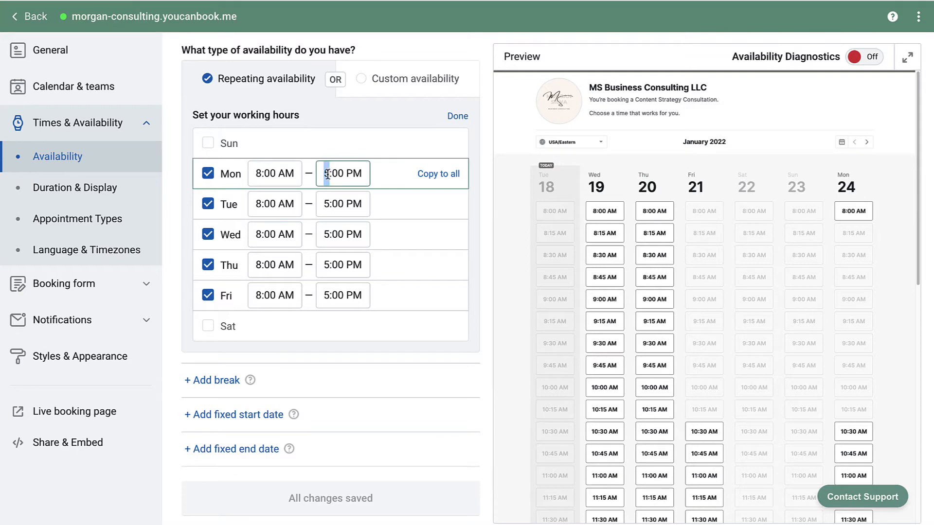
pyautogui.write('6:00 PM')
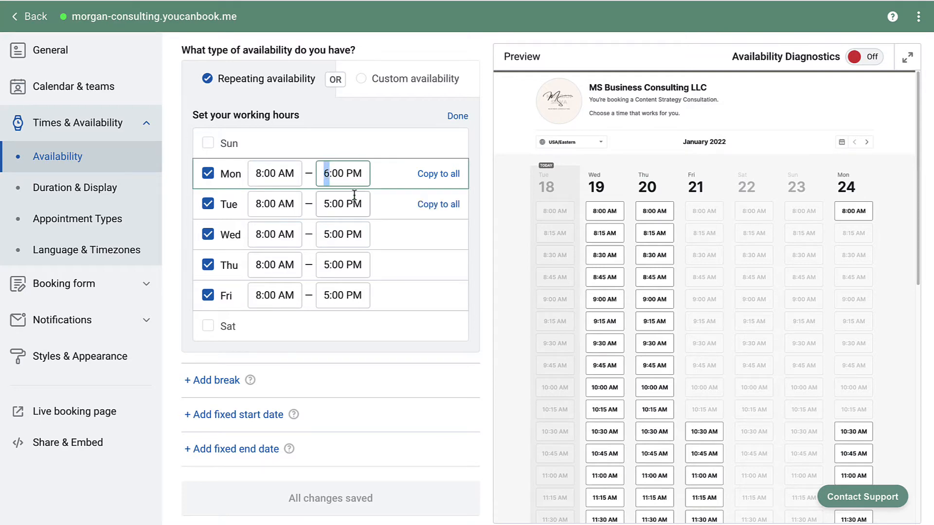
pyautogui.click(343, 265)
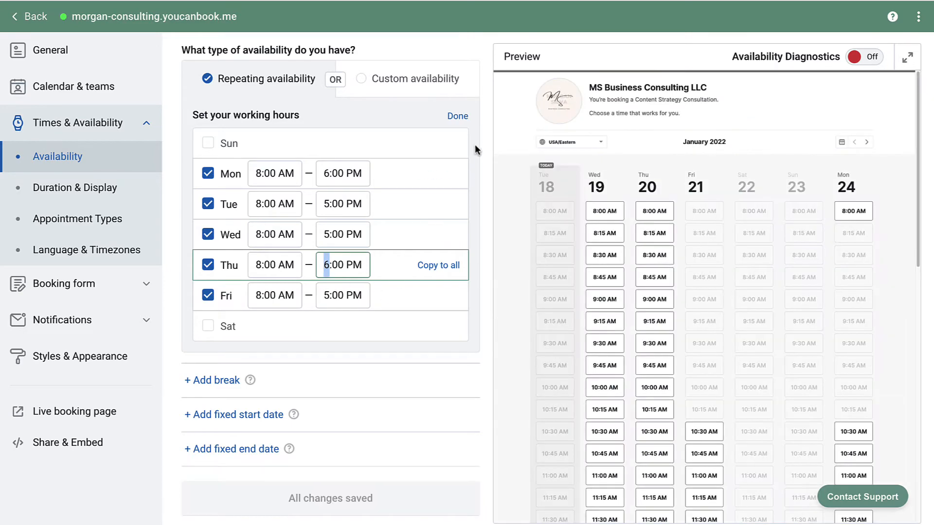
pyautogui.click(458, 116)
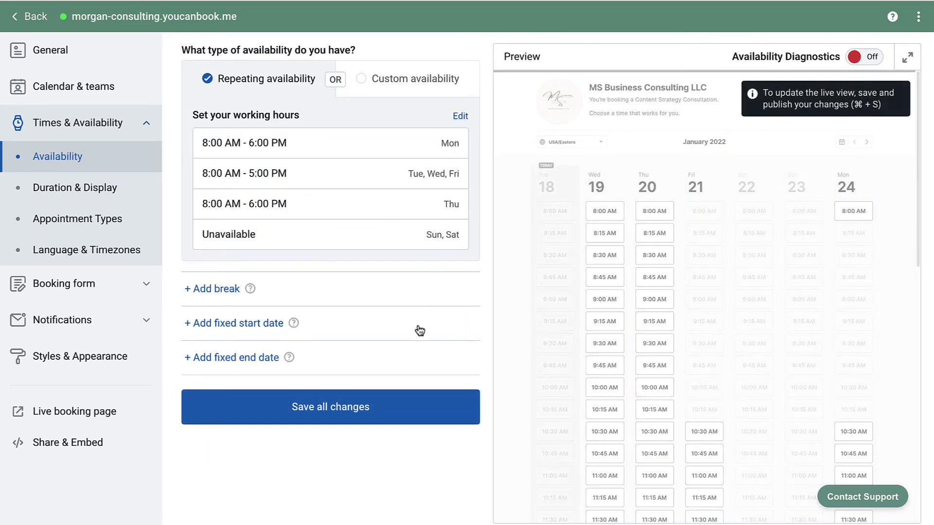
pyautogui.click(330, 407)
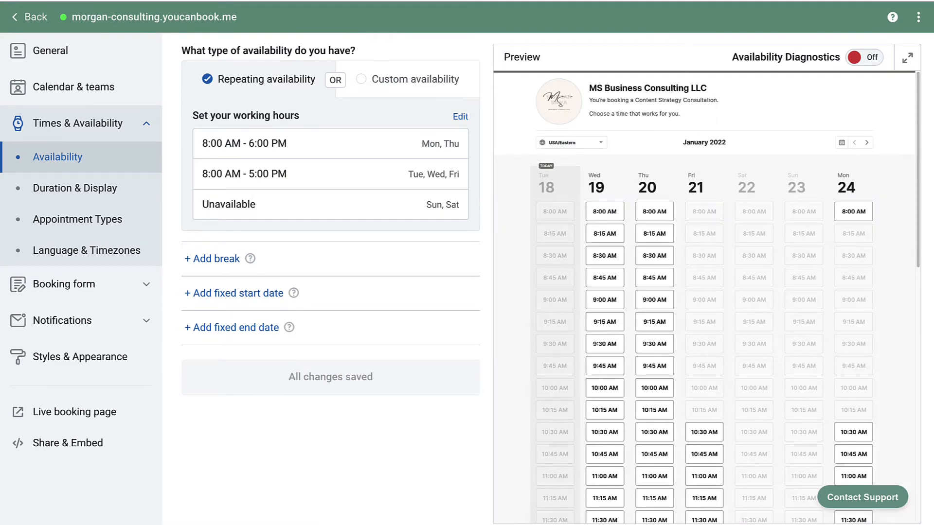
# - Switch to custom availability with events titled 'customer meetings'
pyautogui.click(361, 78)
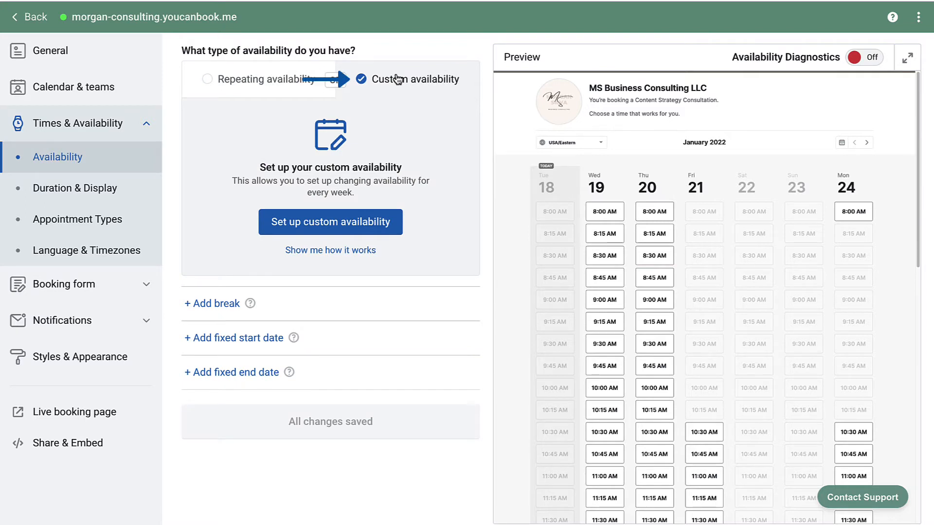
pyautogui.moveTo(343, 207)
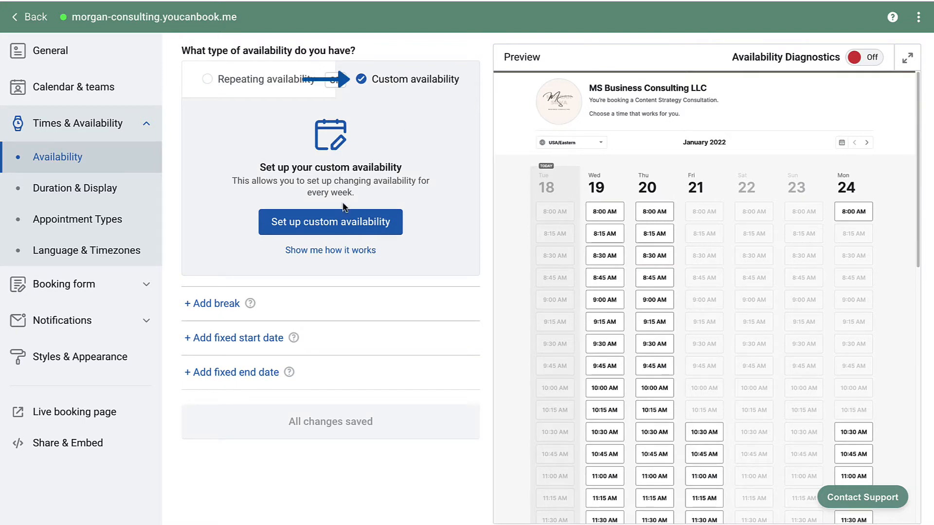
pyautogui.click(330, 222)
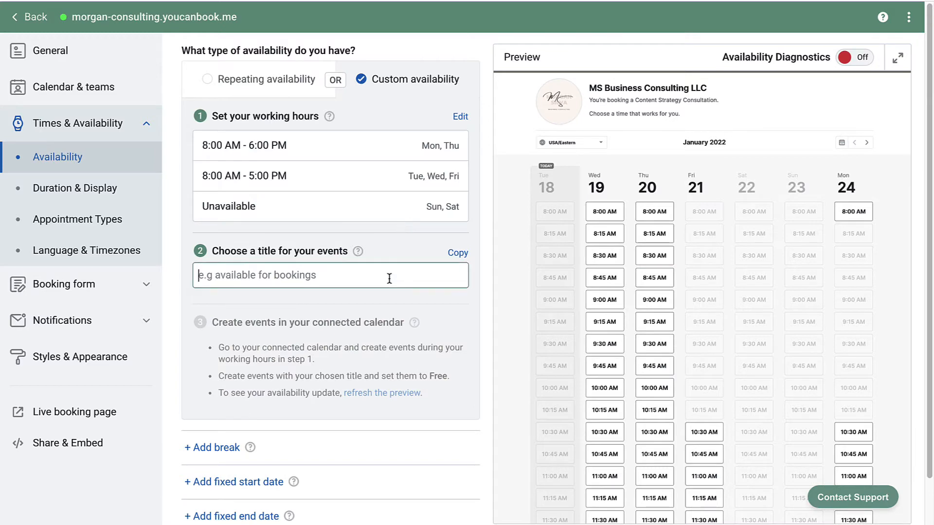
pyautogui.write('customer meetings')
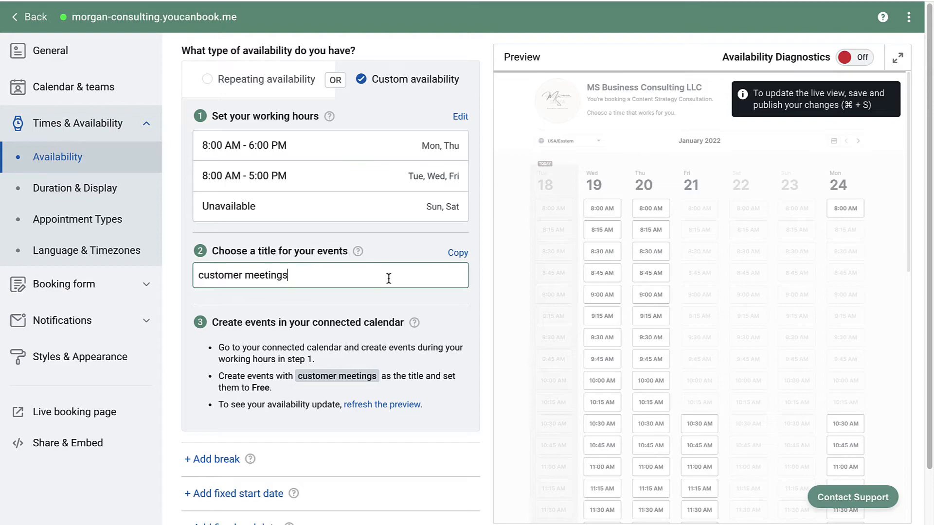
pyautogui.press('cmd+s')
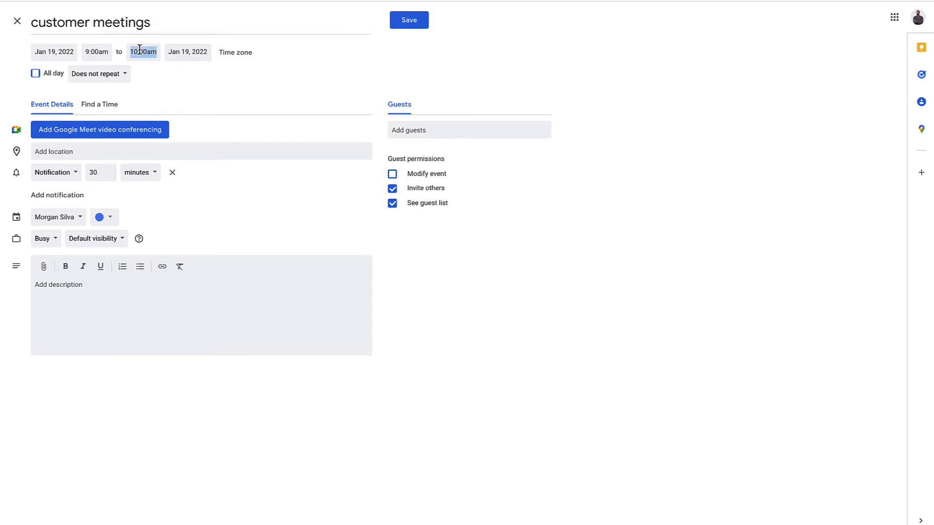
# - Save 'customer meetings' as a free event, 9am–2pm, repeating weekly on Wednesday
pyautogui.click(44, 238)
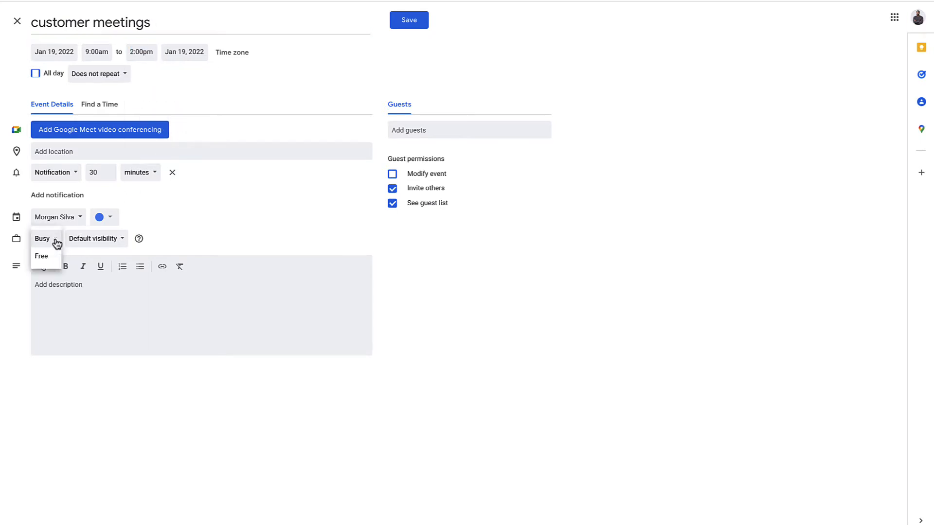
pyautogui.click(41, 256)
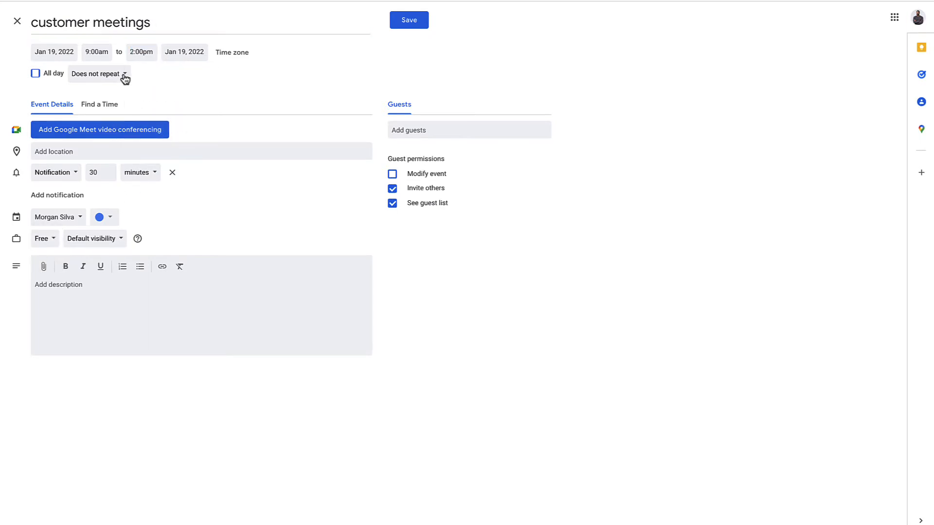
pyautogui.click(104, 74)
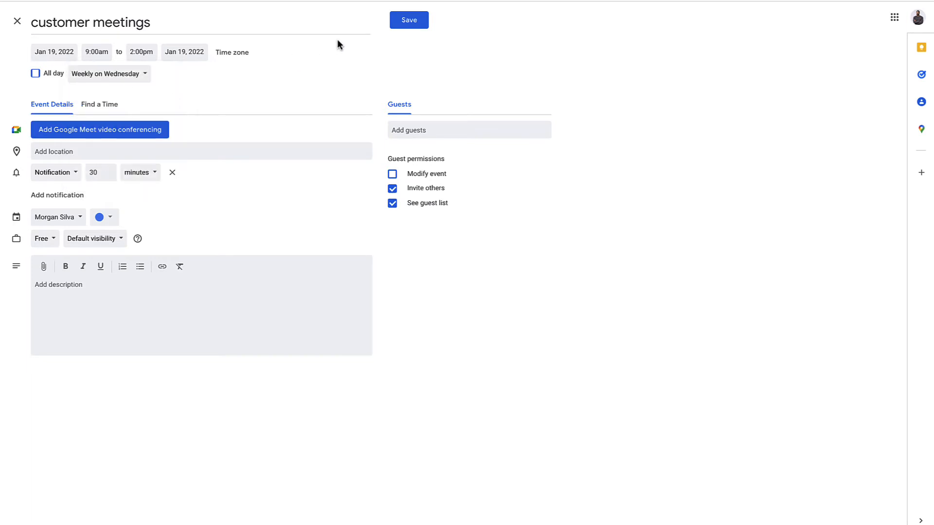
pyautogui.click(408, 20)
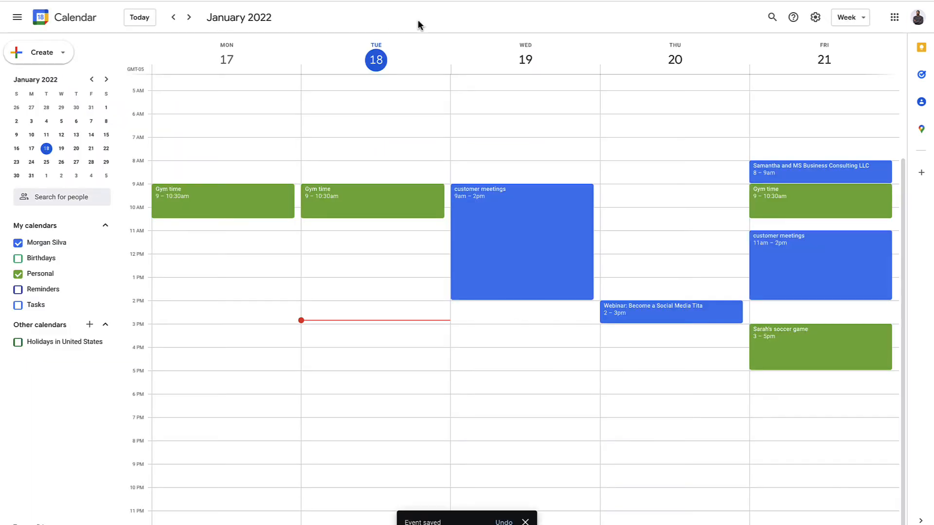
pyautogui.click(189, 17)
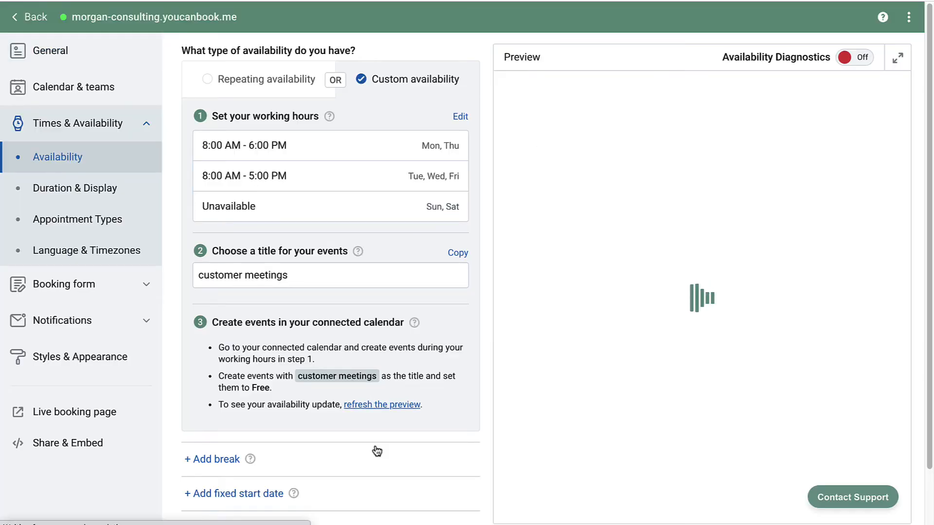
# - Refresh the booking preview to pick up the customer meetings events
pyautogui.click(382, 405)
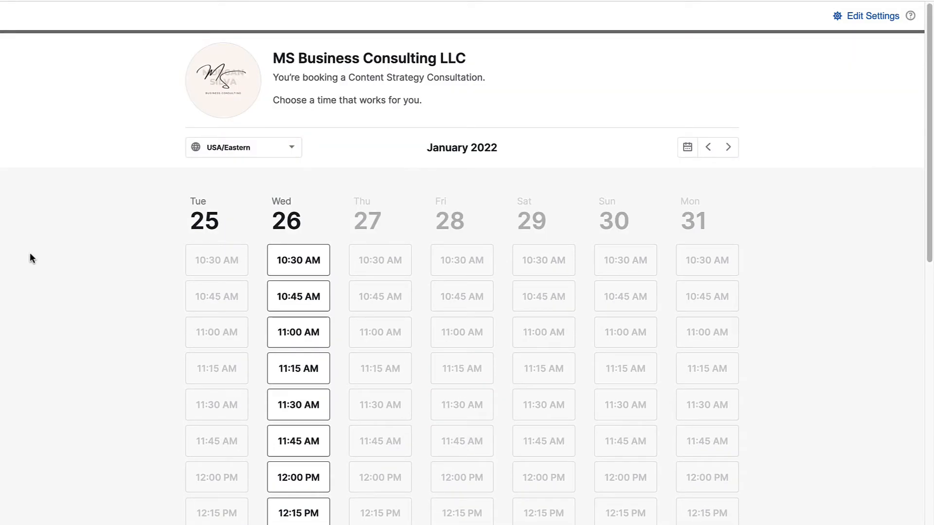
# - Set 15-minute increments and booker-chosen durations from 45 minutes to 1 hr 30 mins
pyautogui.click(872, 15)
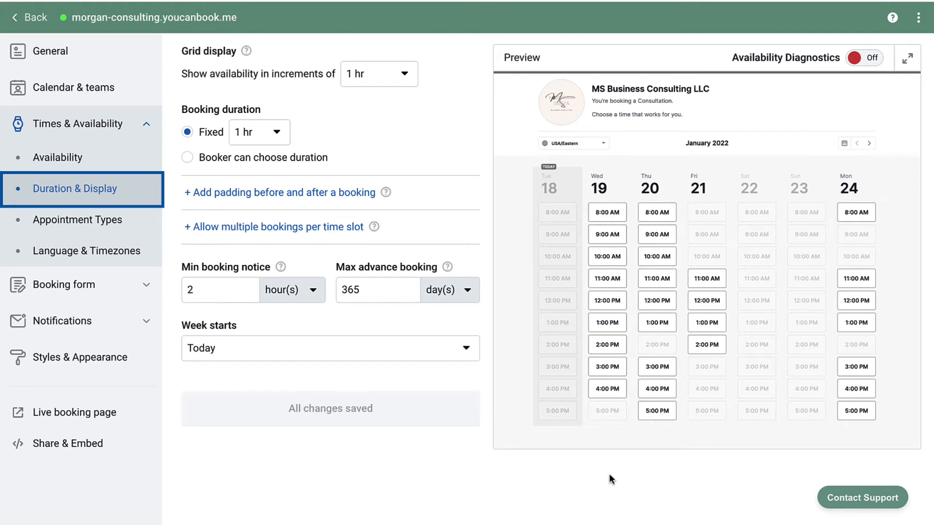
pyautogui.moveTo(608, 496)
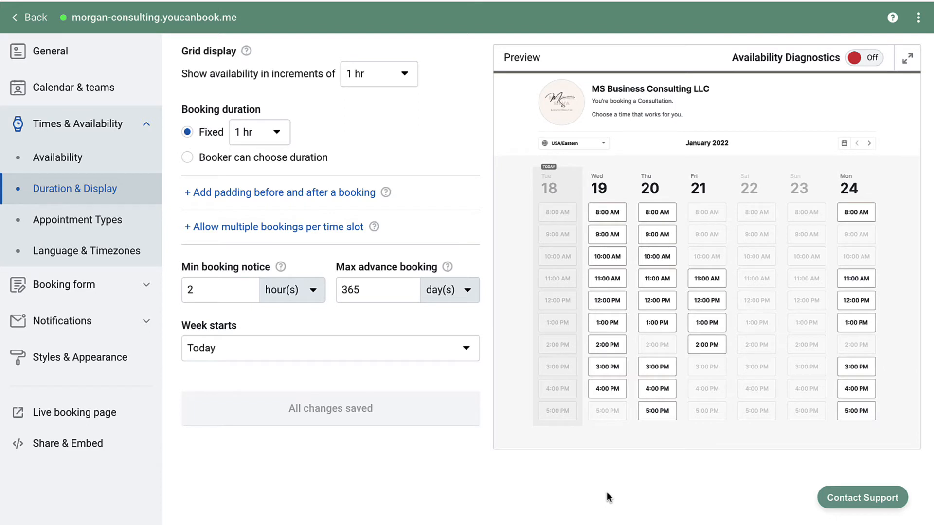
pyautogui.click(379, 74)
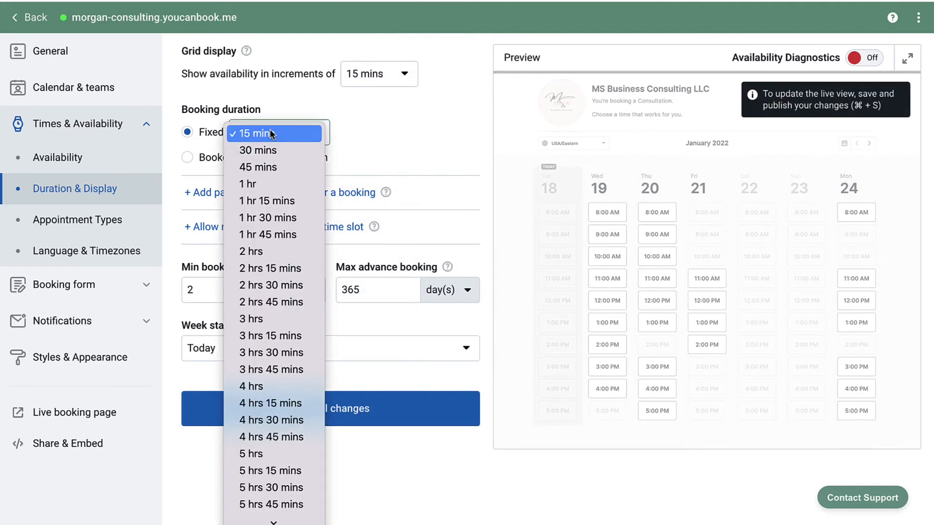
pyautogui.click(258, 167)
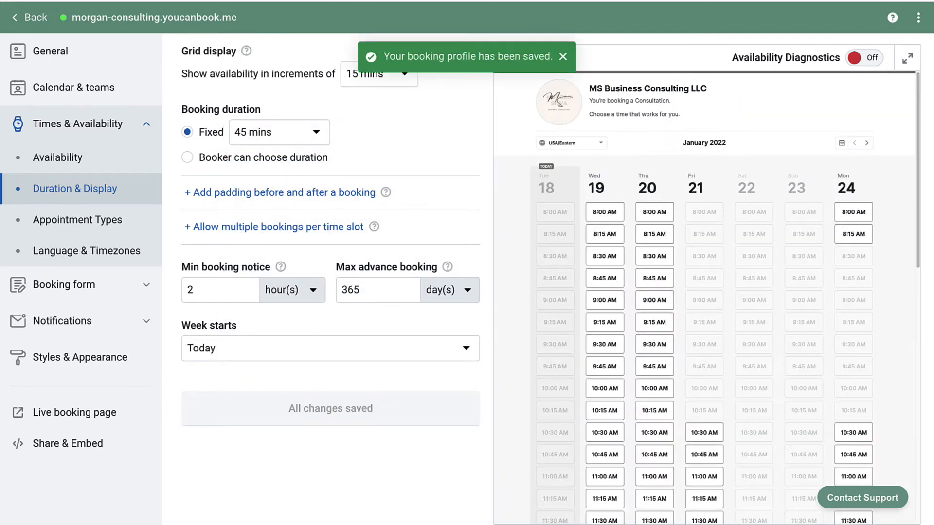
pyautogui.click(187, 157)
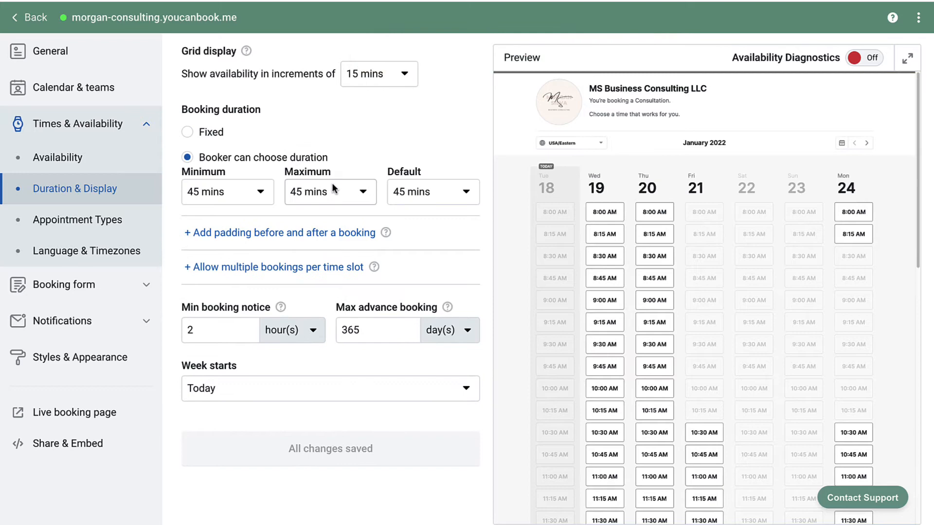
pyautogui.click(330, 192)
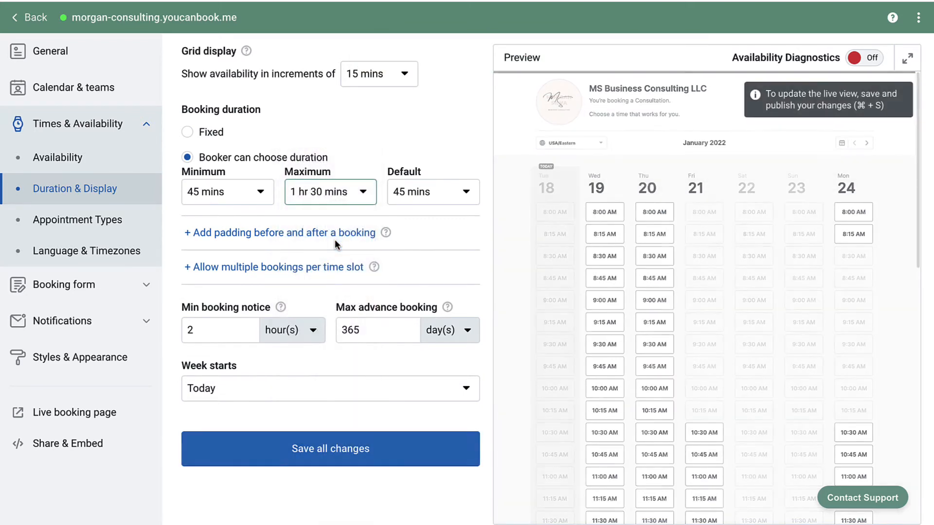
pyautogui.click(330, 449)
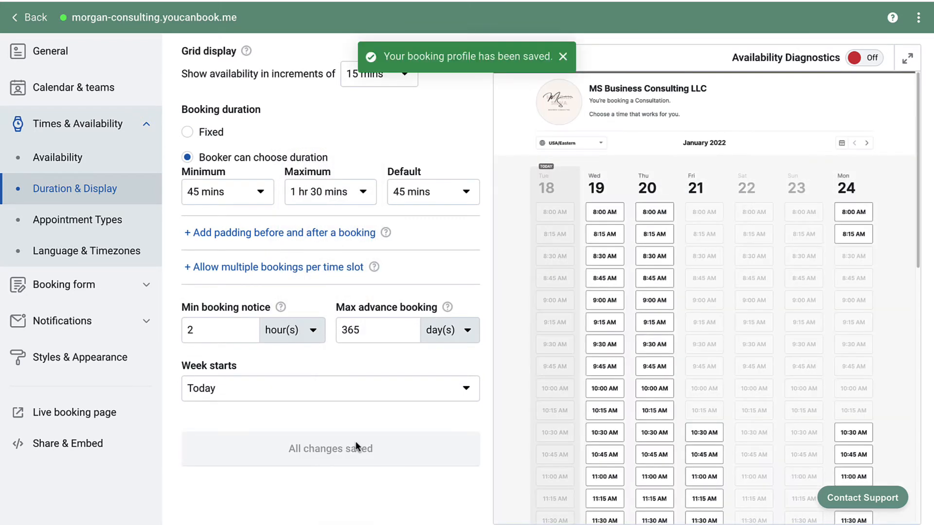
pyautogui.click(563, 56)
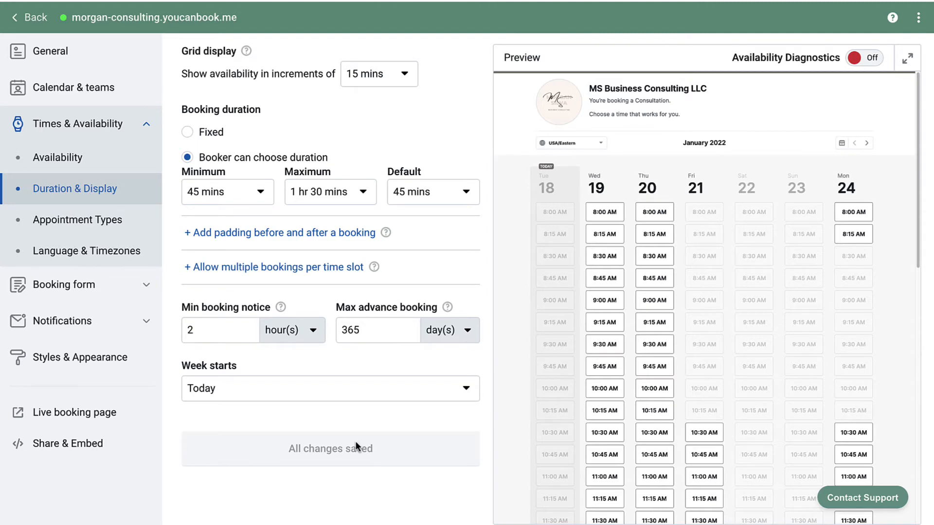
# - Turn on appointment types and open the Content Strategy type for editing
pyautogui.click(77, 219)
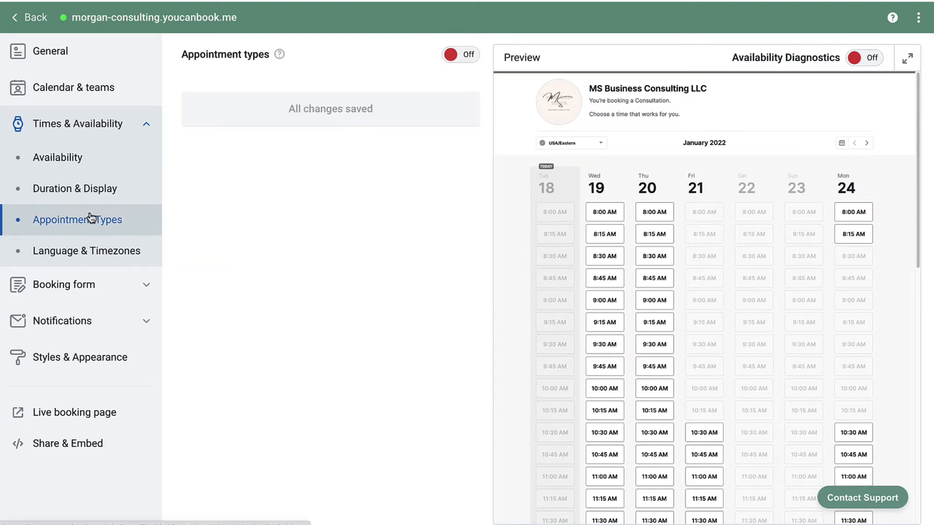
pyautogui.click(460, 54)
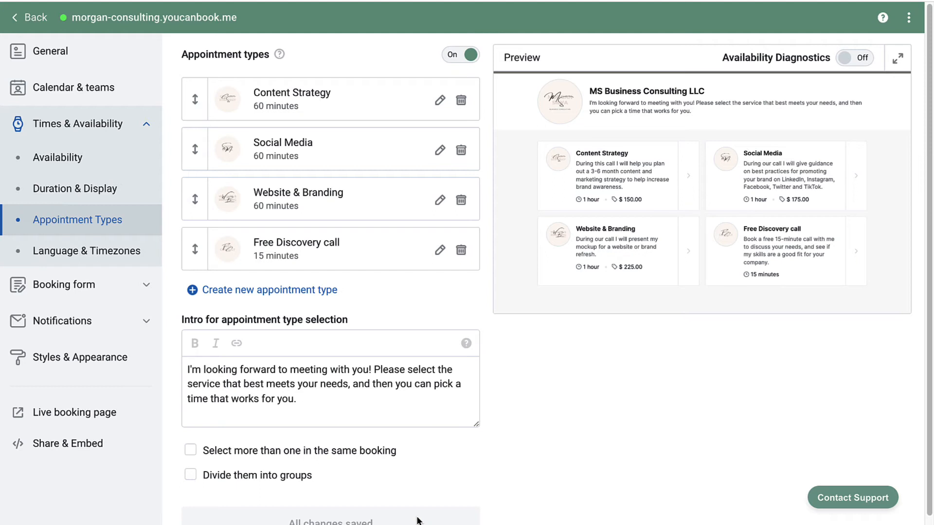
pyautogui.moveTo(443, 515)
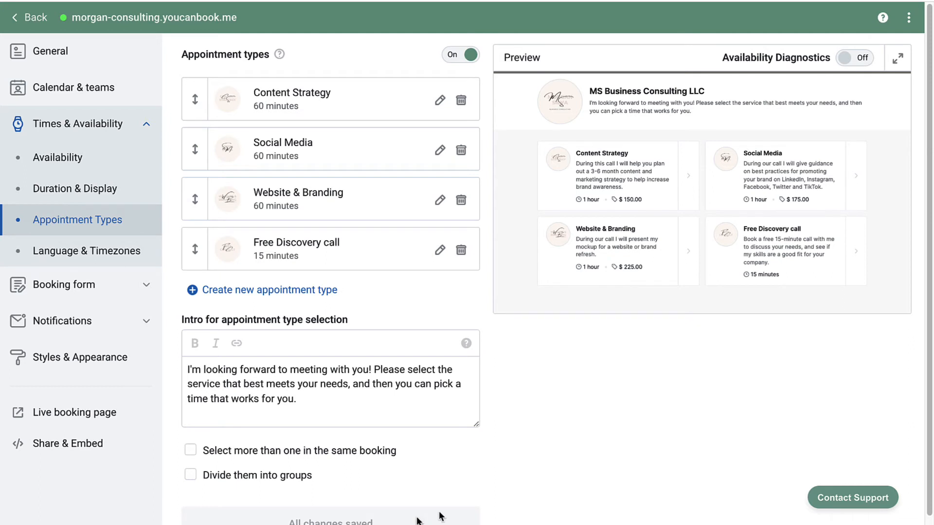
pyautogui.click(439, 100)
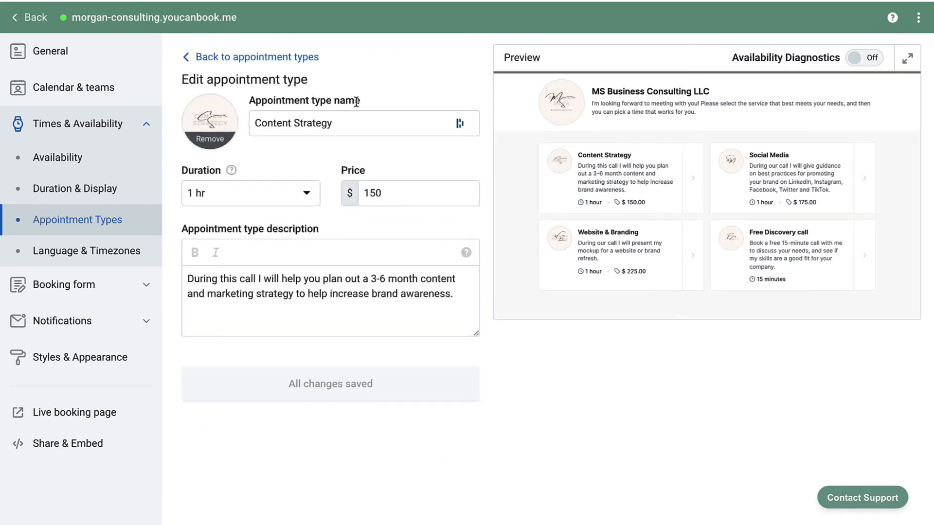
pyautogui.moveTo(387, 96)
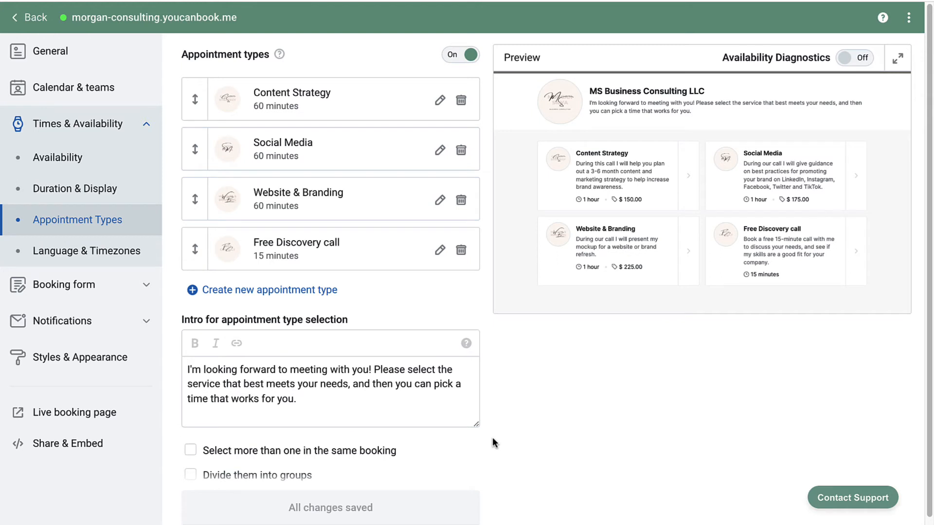
pyautogui.moveTo(856, 372)
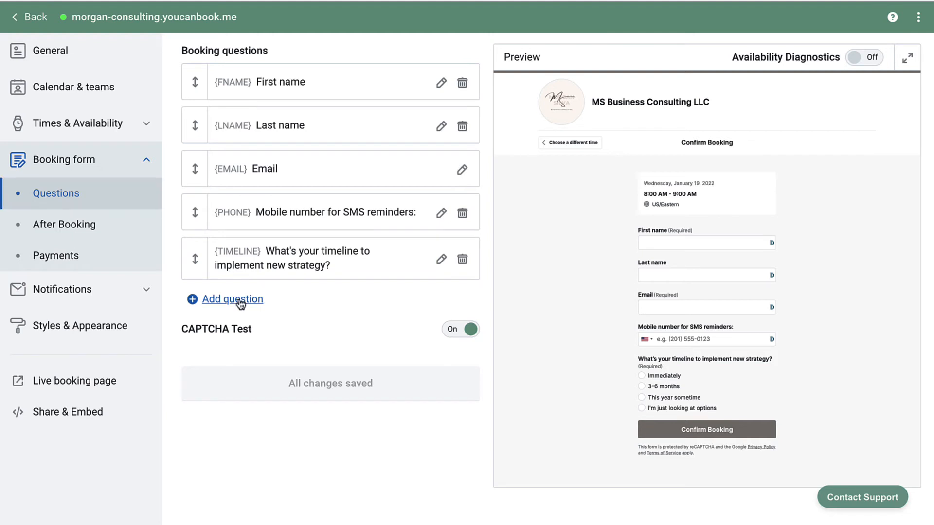
# - Add a required MEET dropdown question (Google Meet or Phone call) and move it above TIMELINE
pyautogui.click(232, 300)
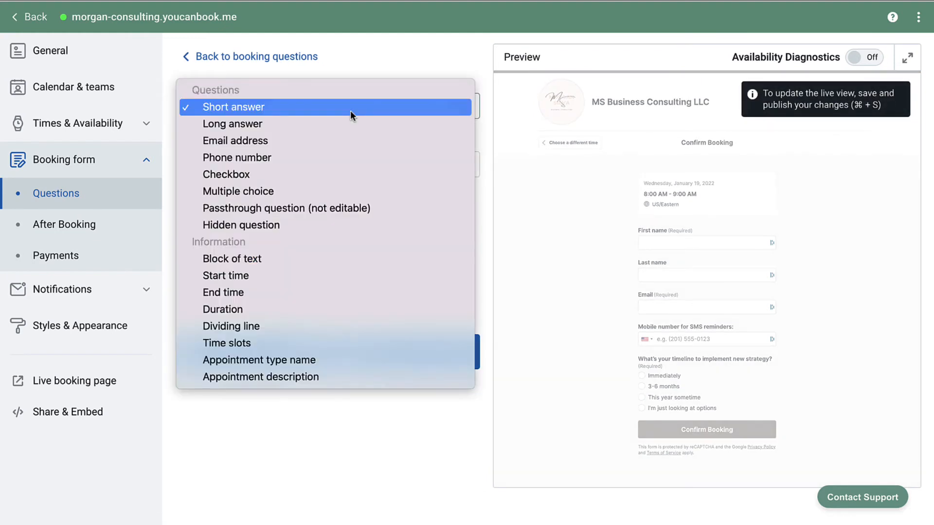
pyautogui.click(238, 191)
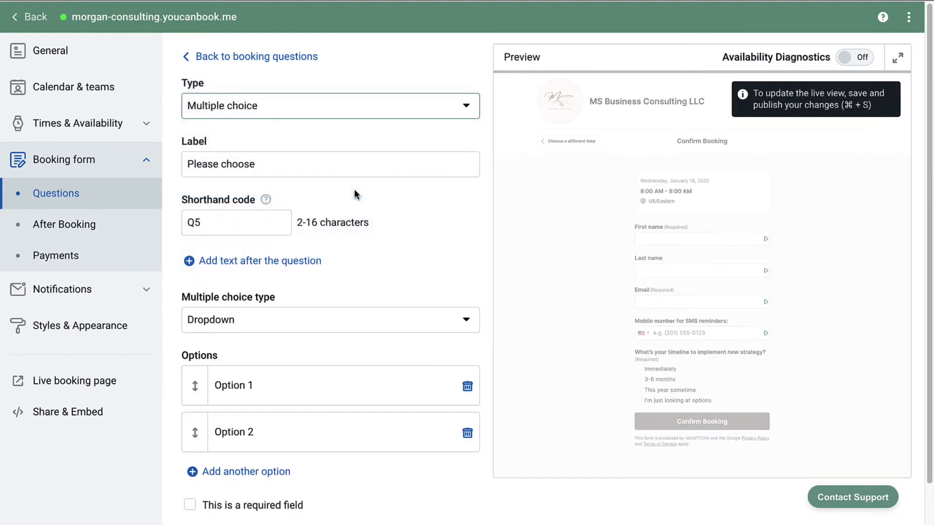
pyautogui.click(331, 320)
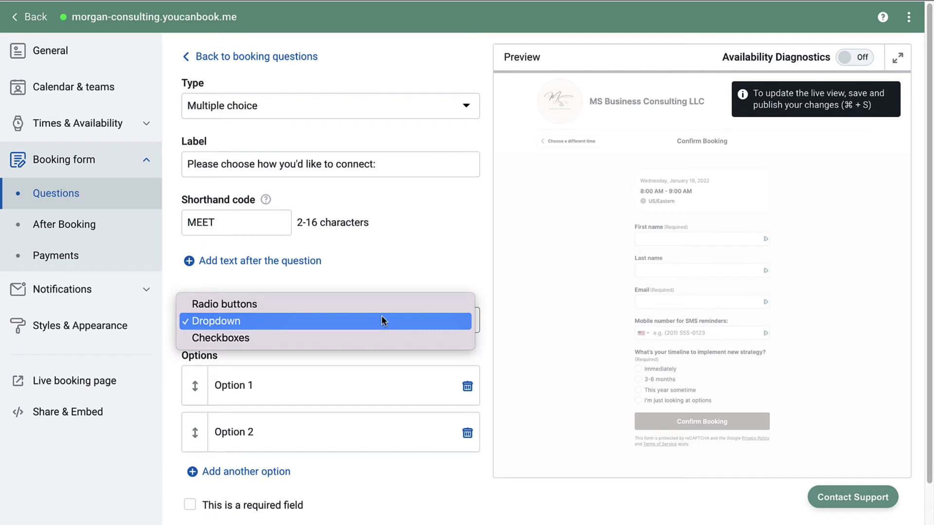
pyautogui.click(216, 321)
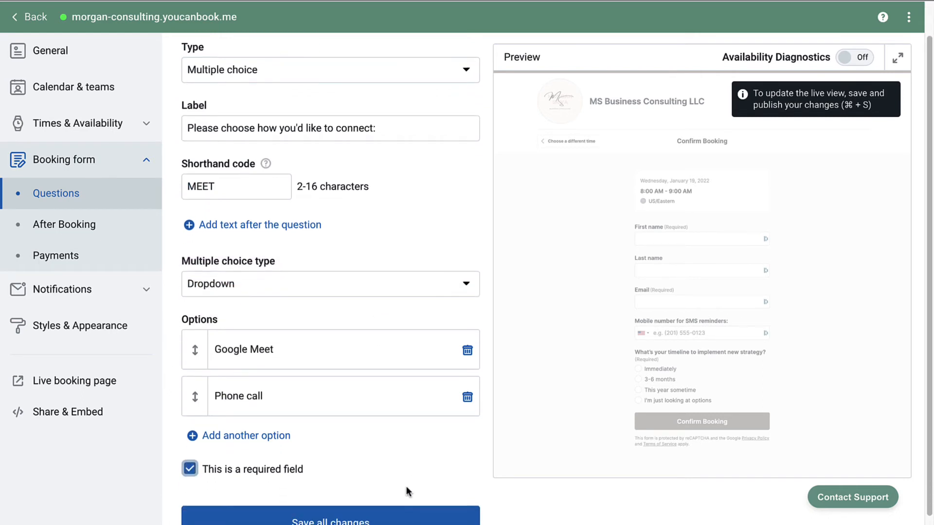
pyautogui.click(330, 521)
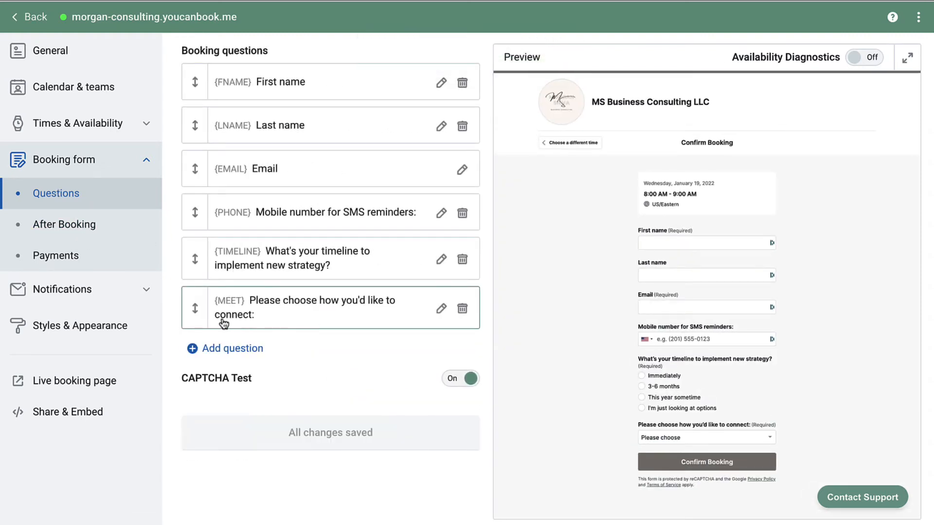
pyautogui.moveTo(195, 308); pyautogui.dragTo(196, 259)
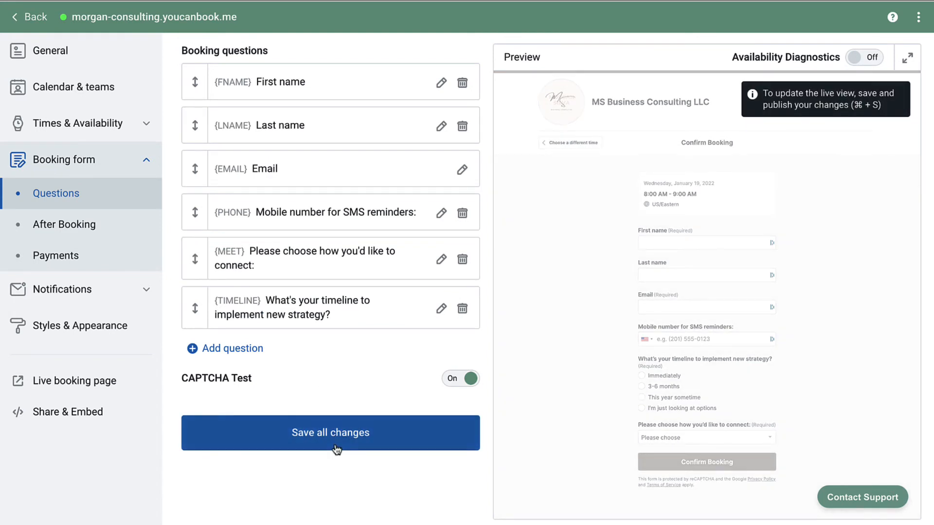
pyautogui.click(331, 433)
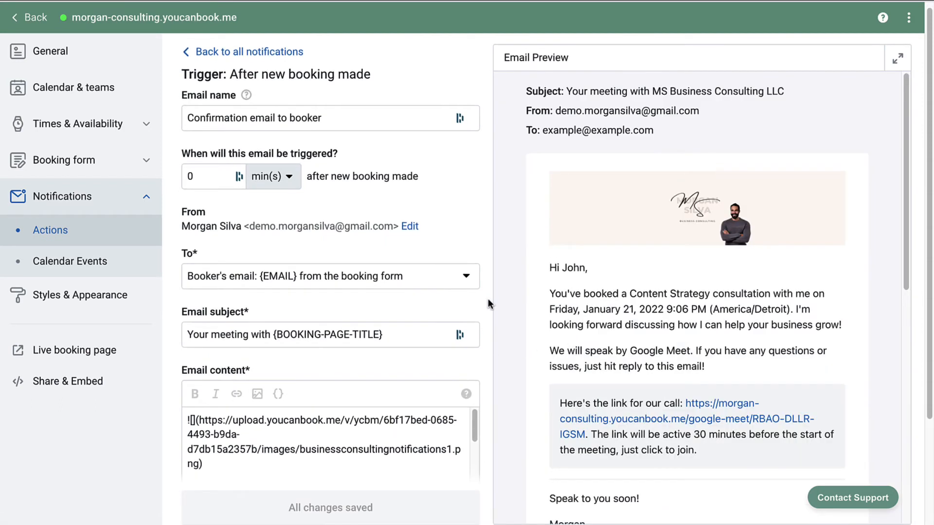
# - Scroll through the booker confirmation email content with its {MEET} answer and conditional Google Meet link
pyautogui.scroll(-3)
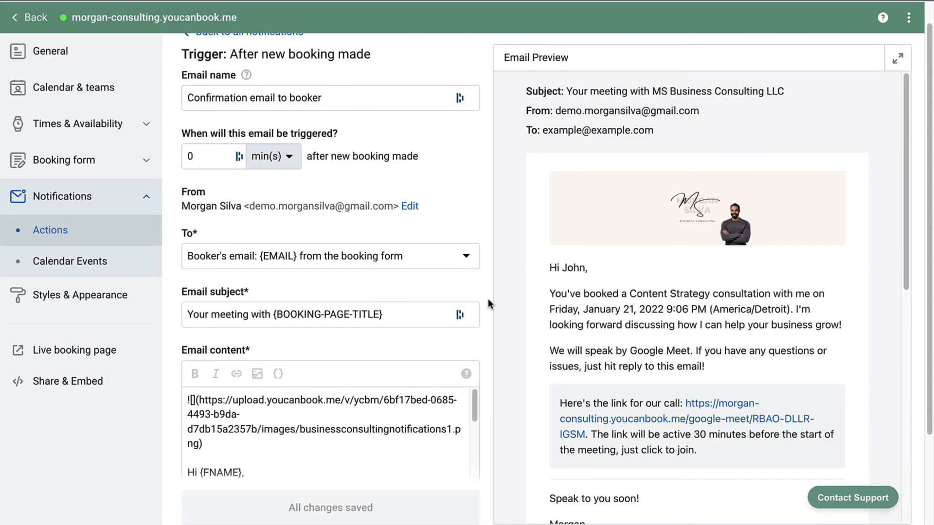
pyautogui.scroll(-3)
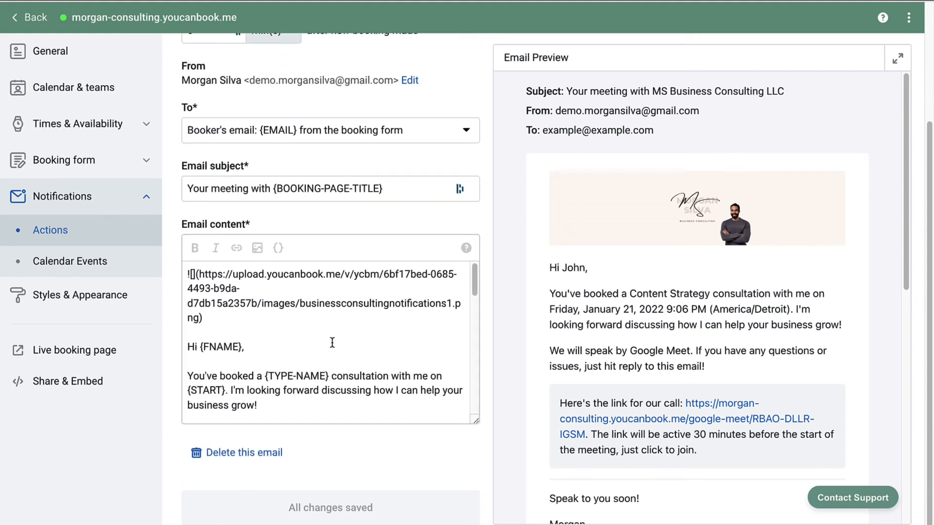
pyautogui.scroll(-3)
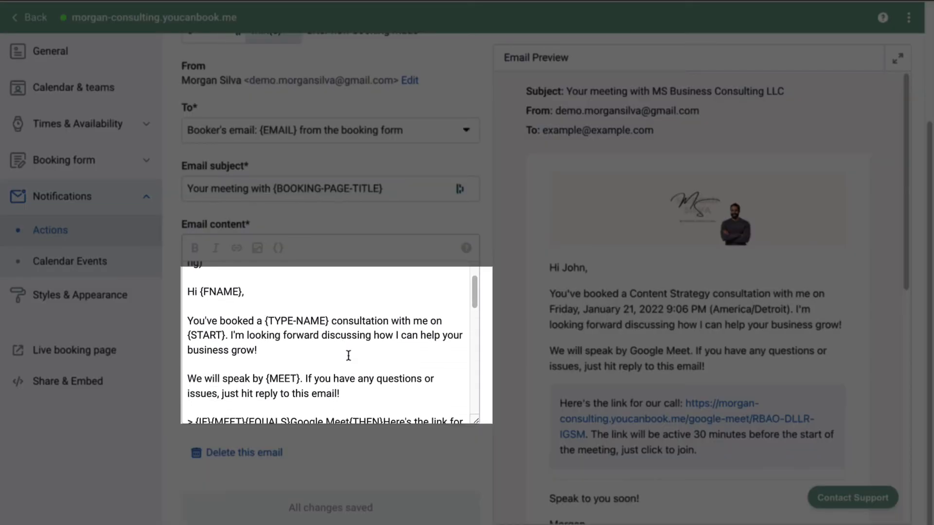
pyautogui.moveTo(396, 359)
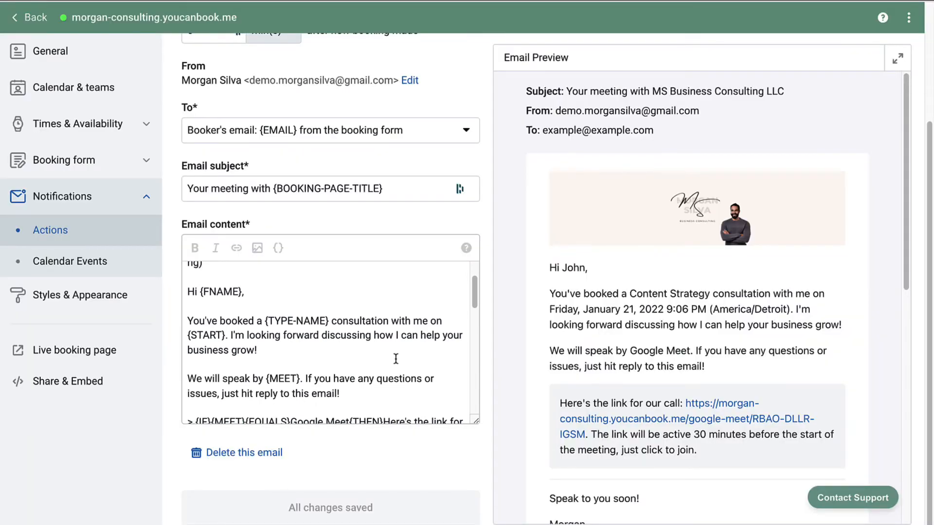
pyautogui.scroll(-3)
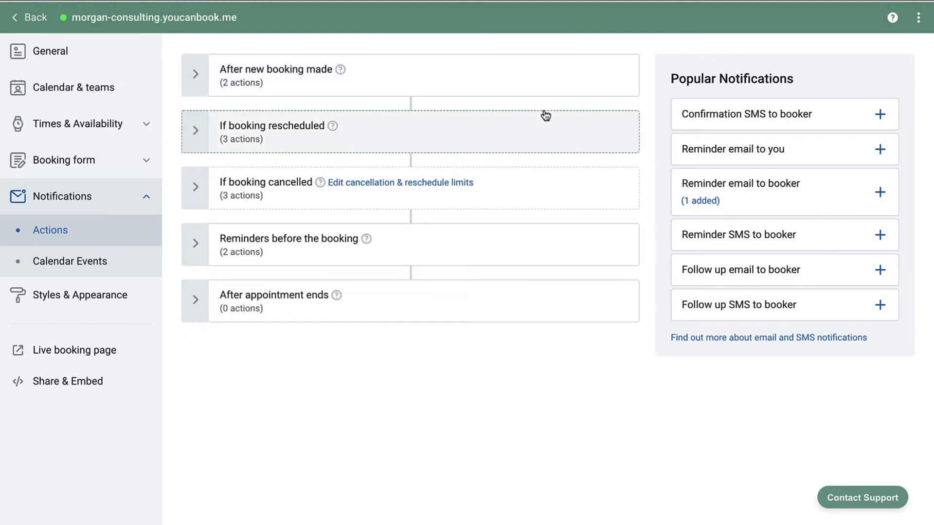
pyautogui.moveTo(545, 136)
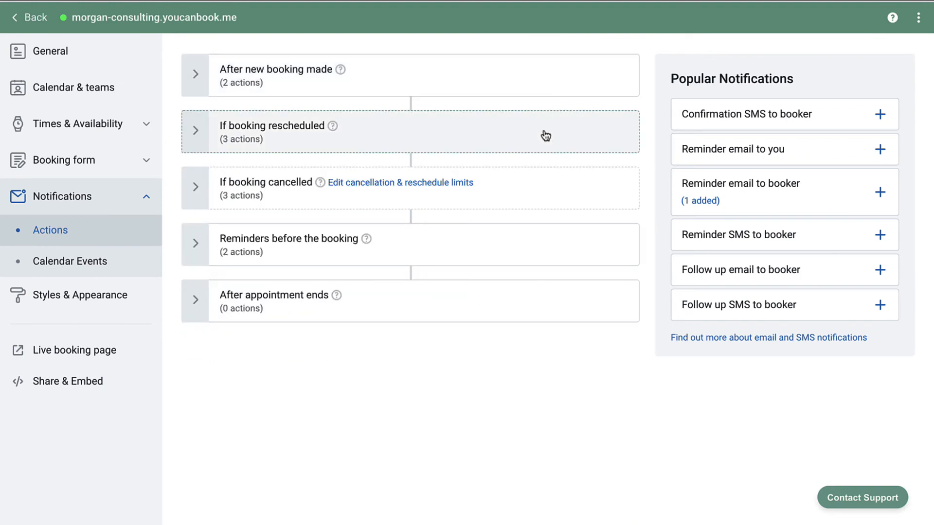
# - Expand the cancelled-booking and before-booking reminder groups to review the hour-before reminder emails
pyautogui.click(195, 130)
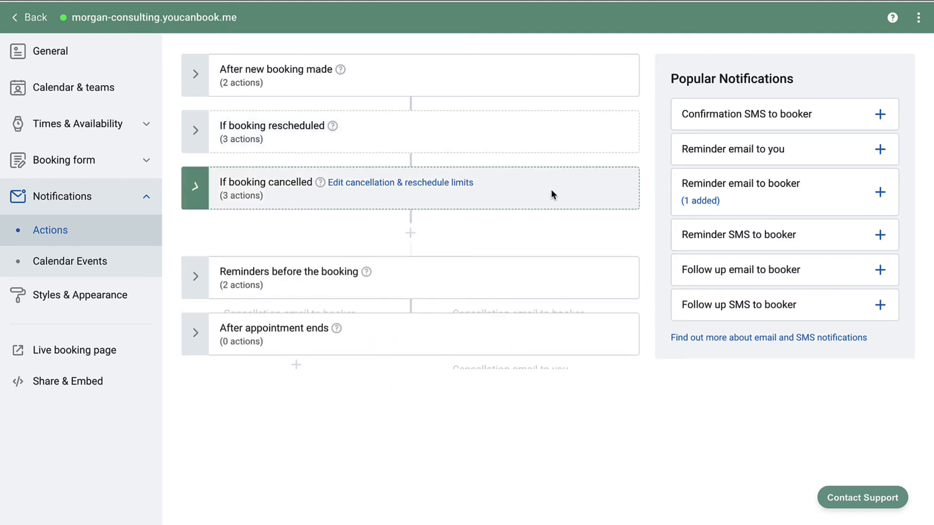
pyautogui.click(195, 187)
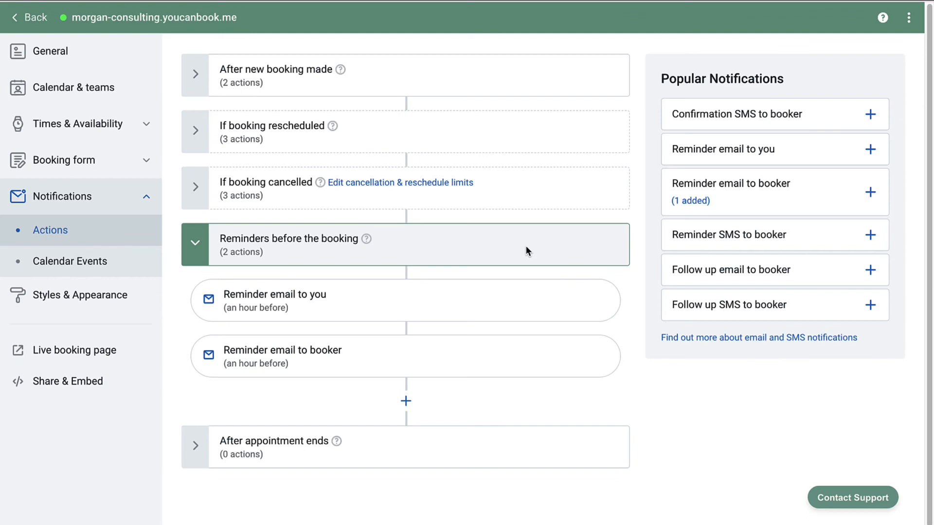
pyautogui.click(70, 261)
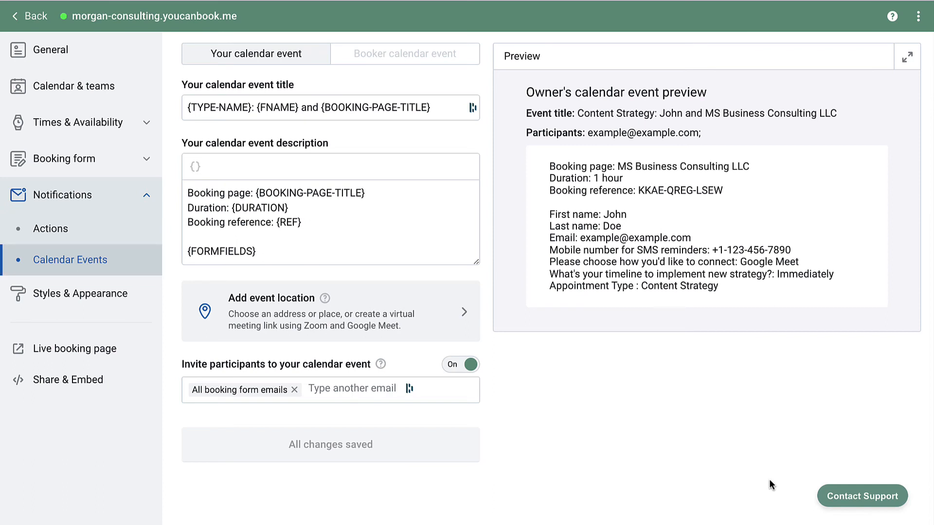
pyautogui.moveTo(747, 464)
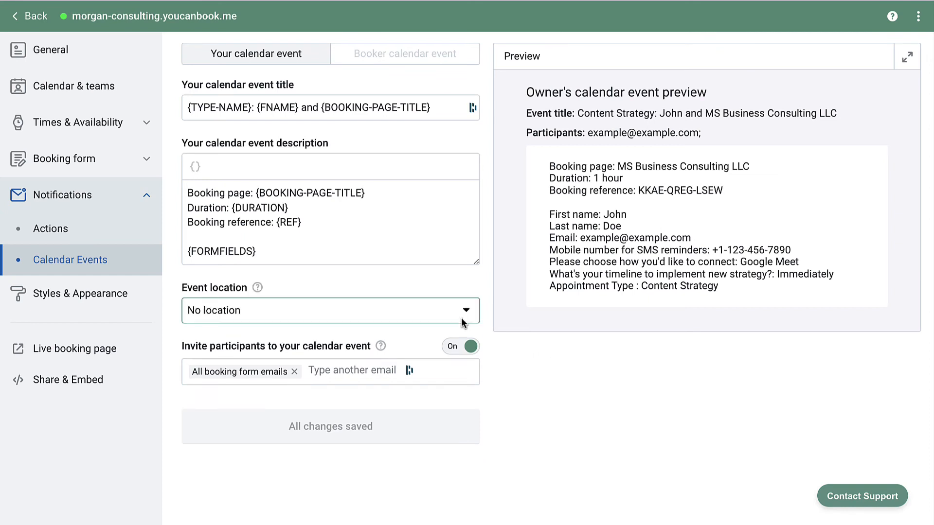
# - Set the owner's calendar event location to Google Meet and save all changes
pyautogui.click(331, 311)
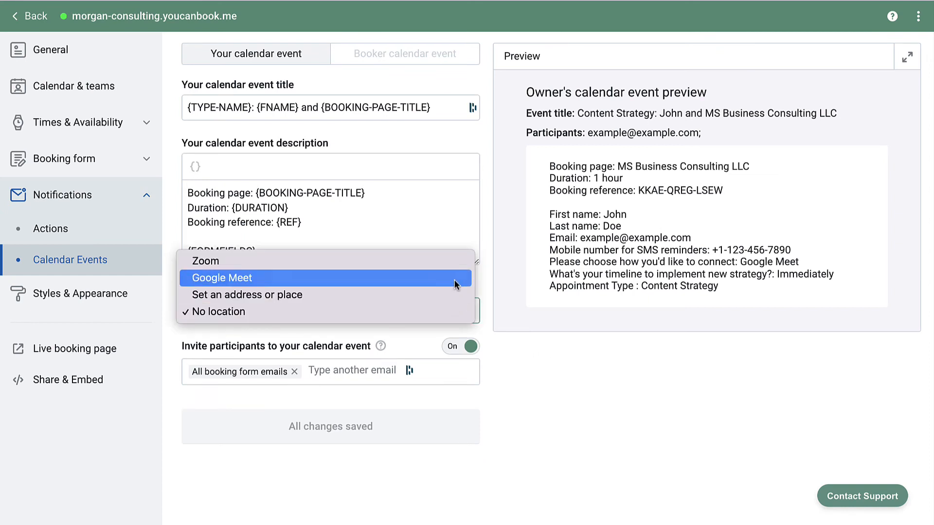
pyautogui.click(221, 278)
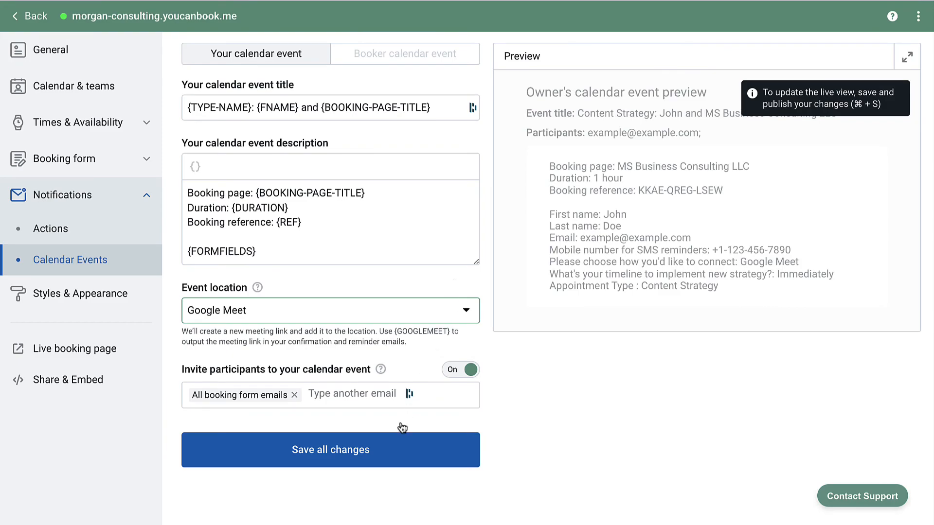
pyautogui.click(330, 450)
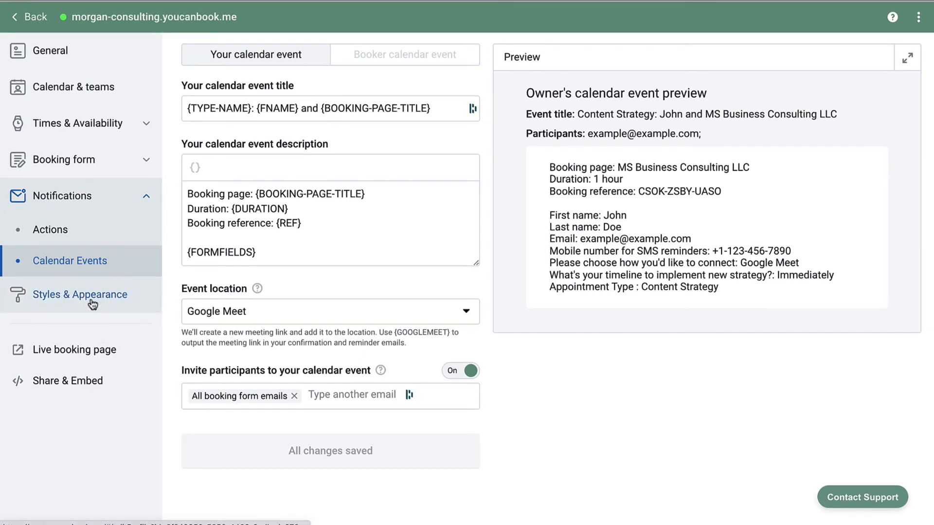
# - Return to the Styles & Appearance settings and scroll down through them
pyautogui.click(80, 294)
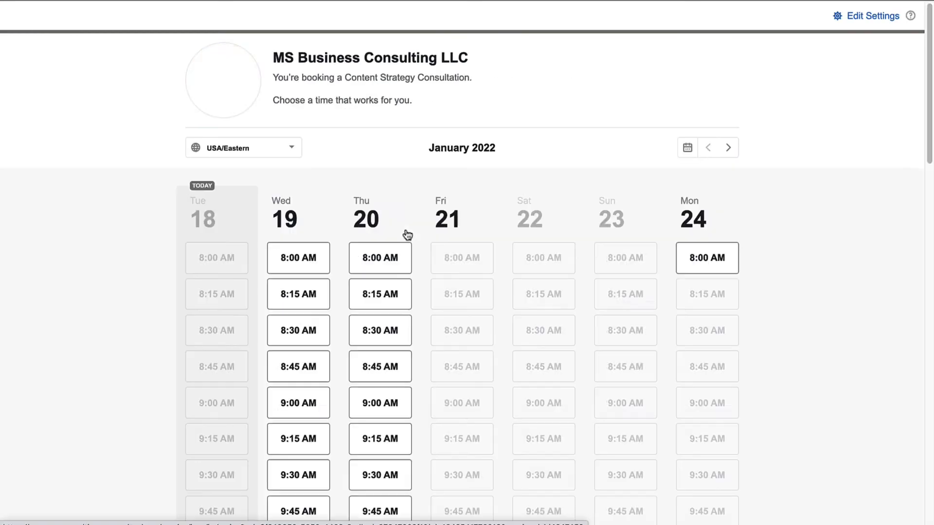
pyautogui.scroll(-3)
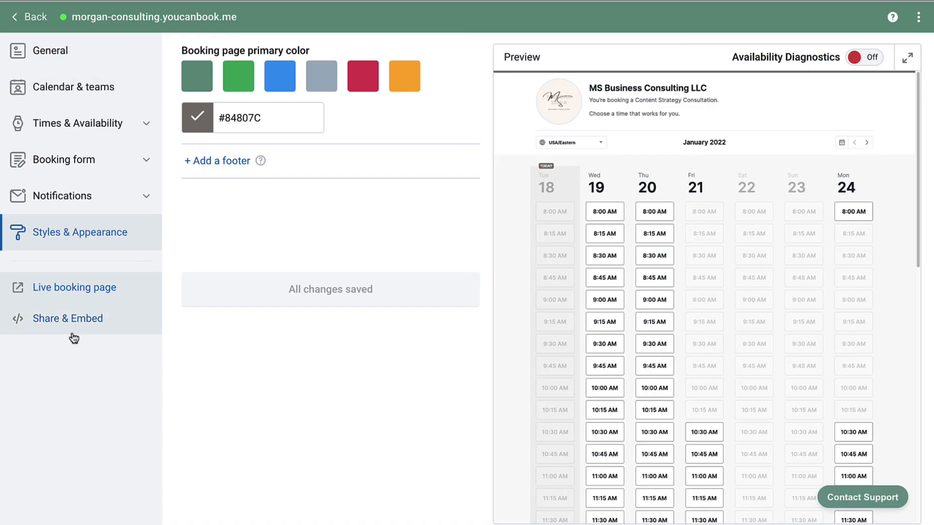
# - Open Share & Embed and view the embed code, then the social network sharing options
pyautogui.click(67, 319)
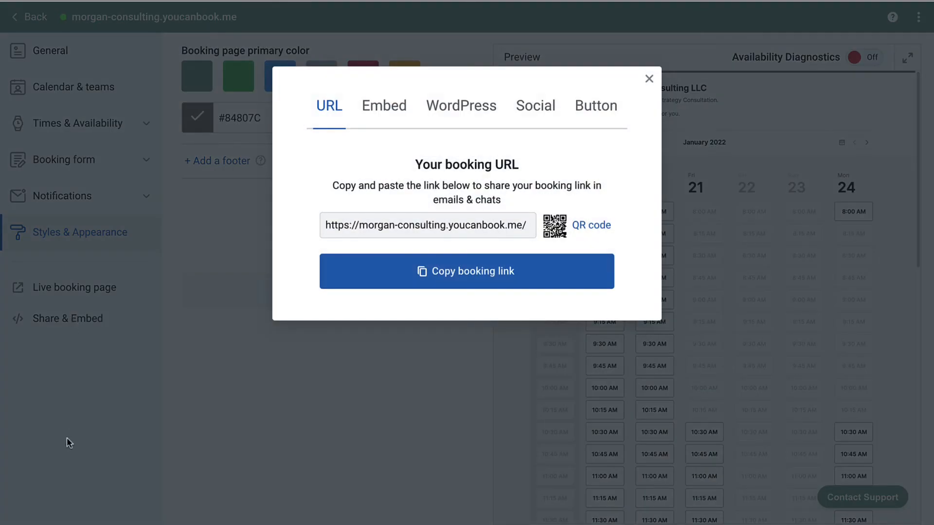
pyautogui.click(384, 105)
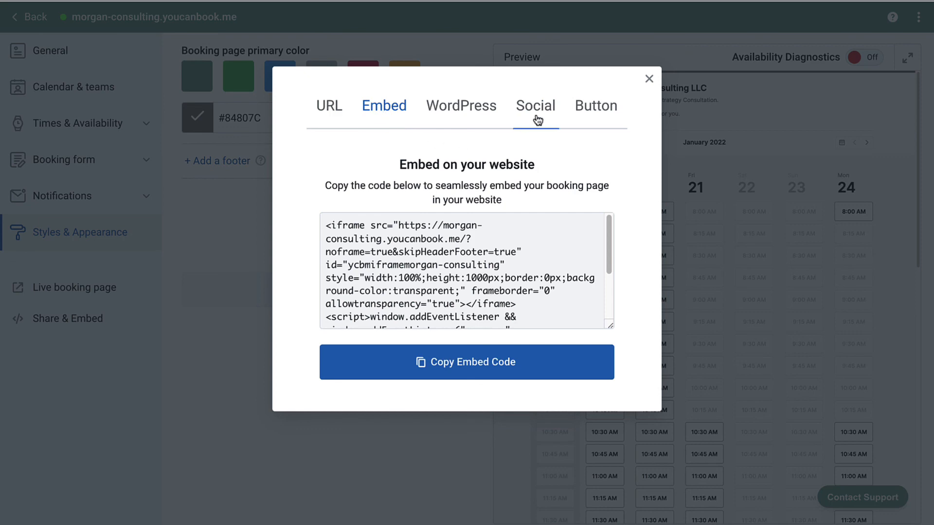
pyautogui.click(536, 106)
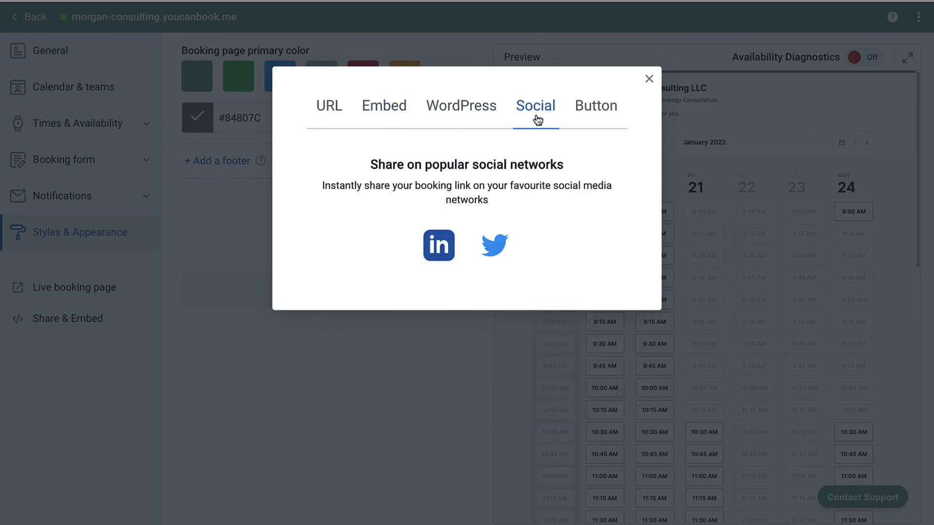